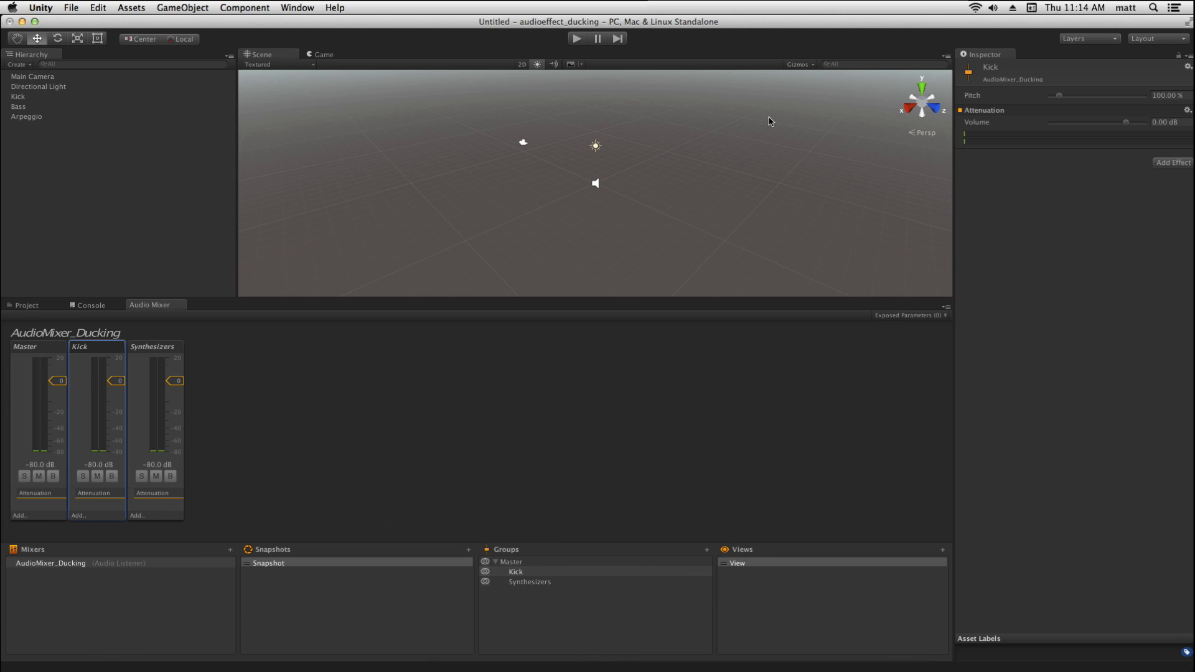
mouse_move(243, 39)
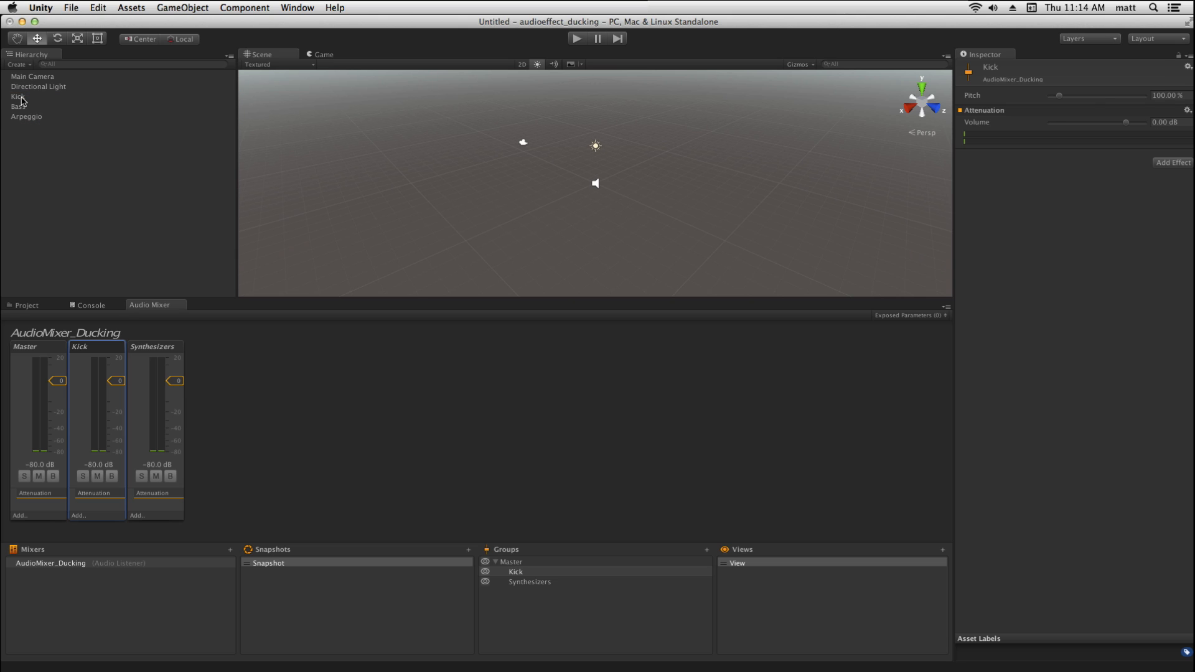
Step: Inspect Kick, Bass and Arpeggio to see Kick routed to Kick and the others to Synthesizers
left_click(19, 96)
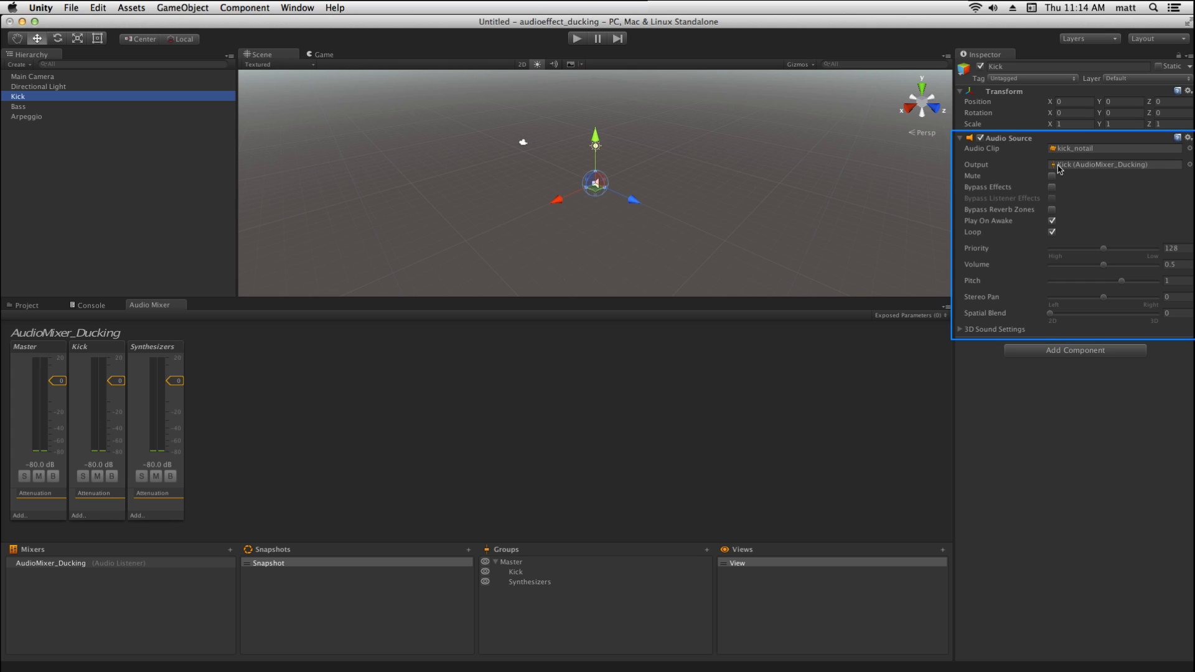
mouse_move(1156, 166)
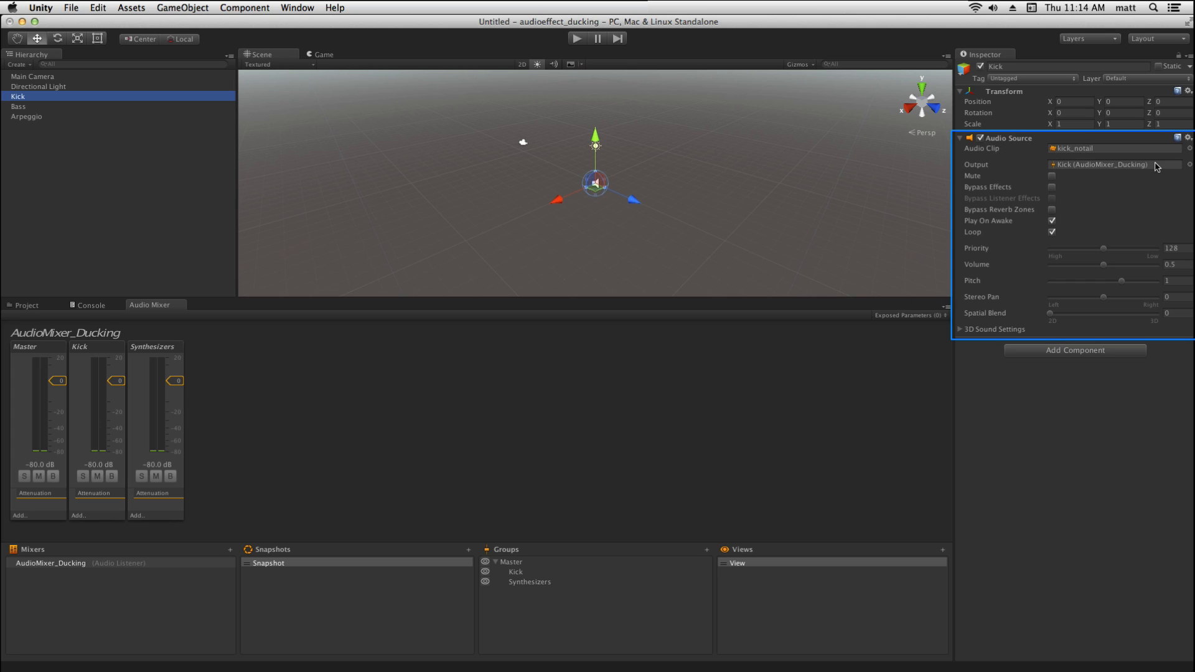
mouse_move(1143, 168)
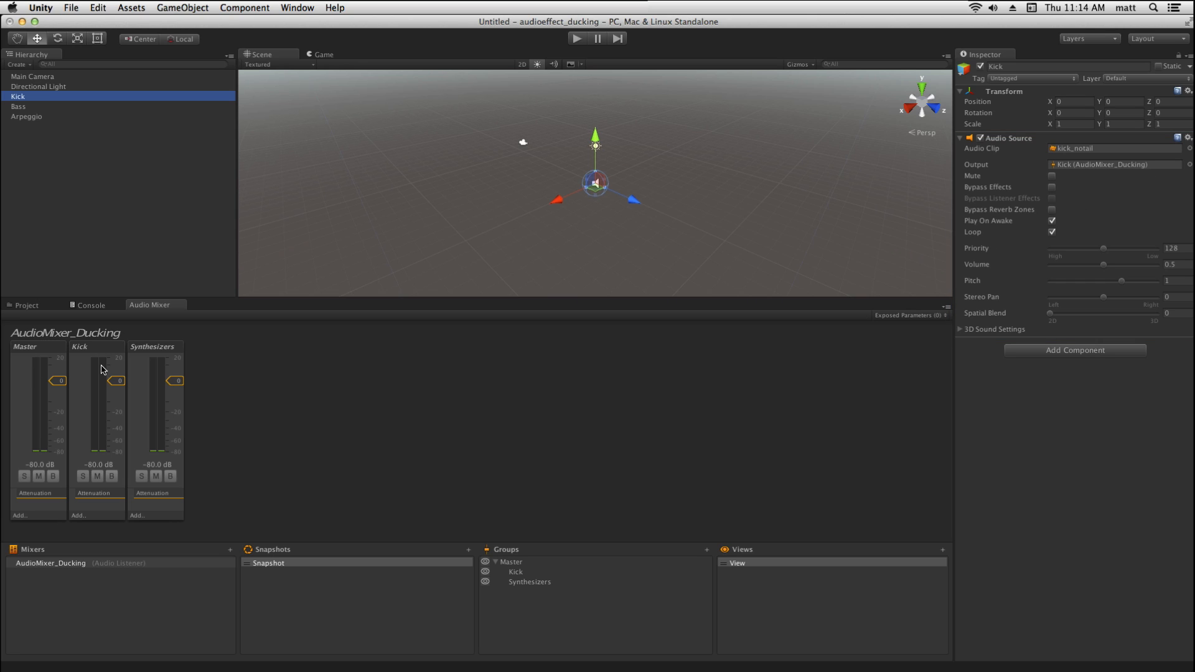
mouse_move(152, 341)
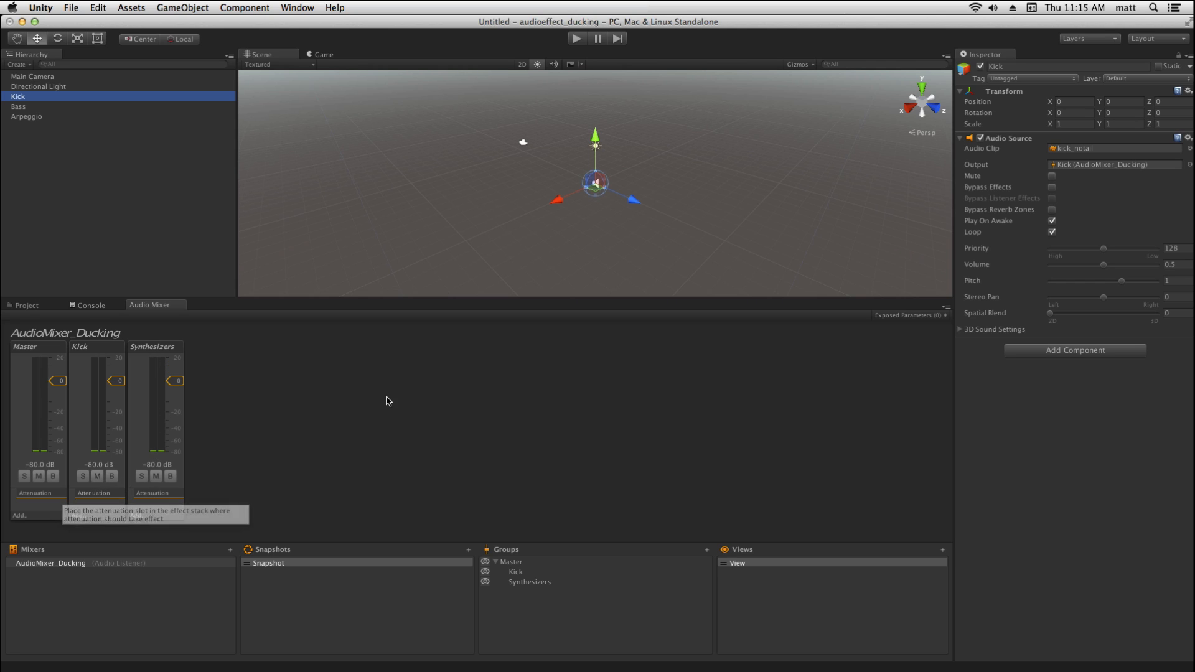
left_click(19, 107)
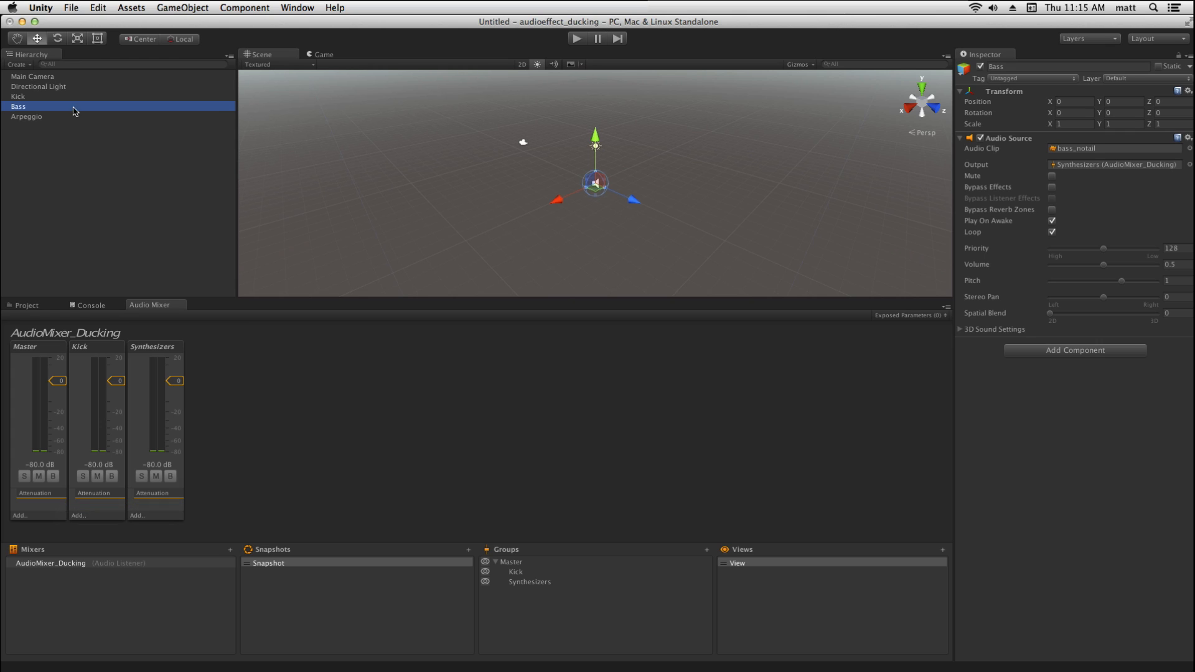
mouse_move(46, 123)
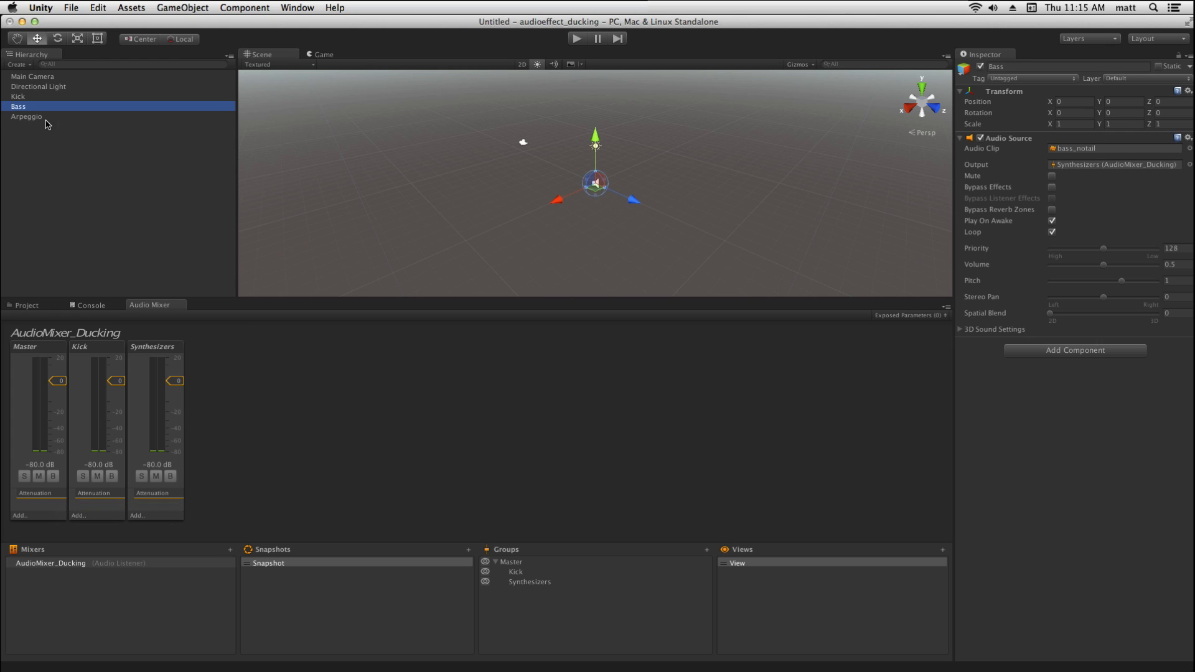
left_click(27, 115)
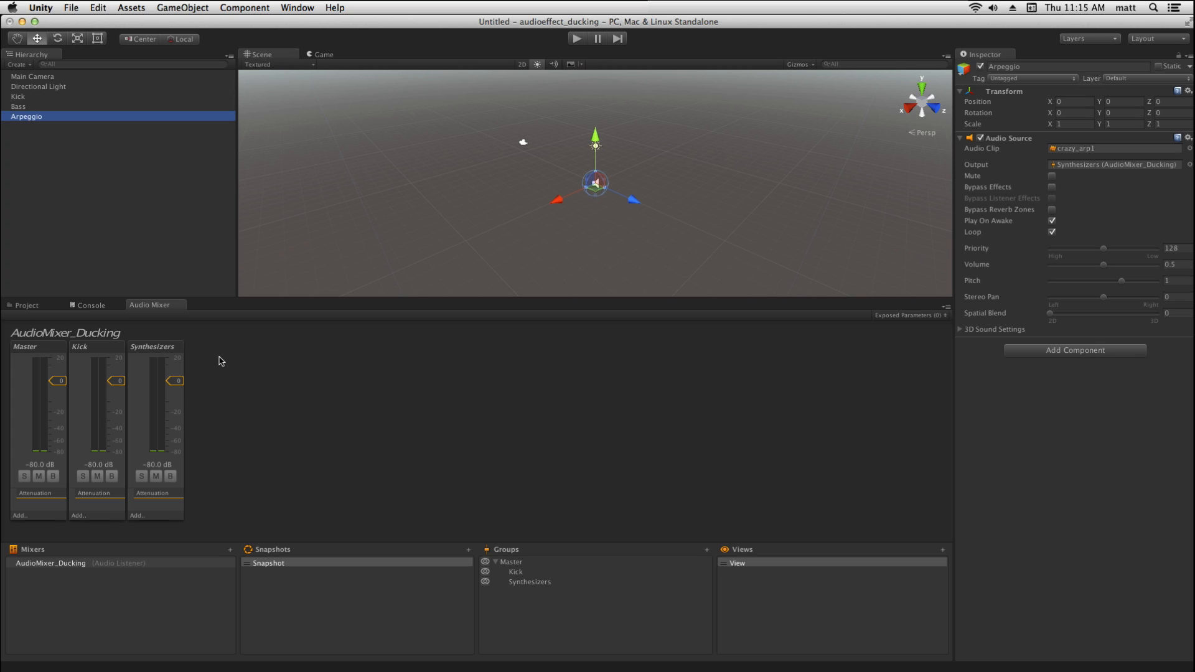
mouse_move(223, 358)
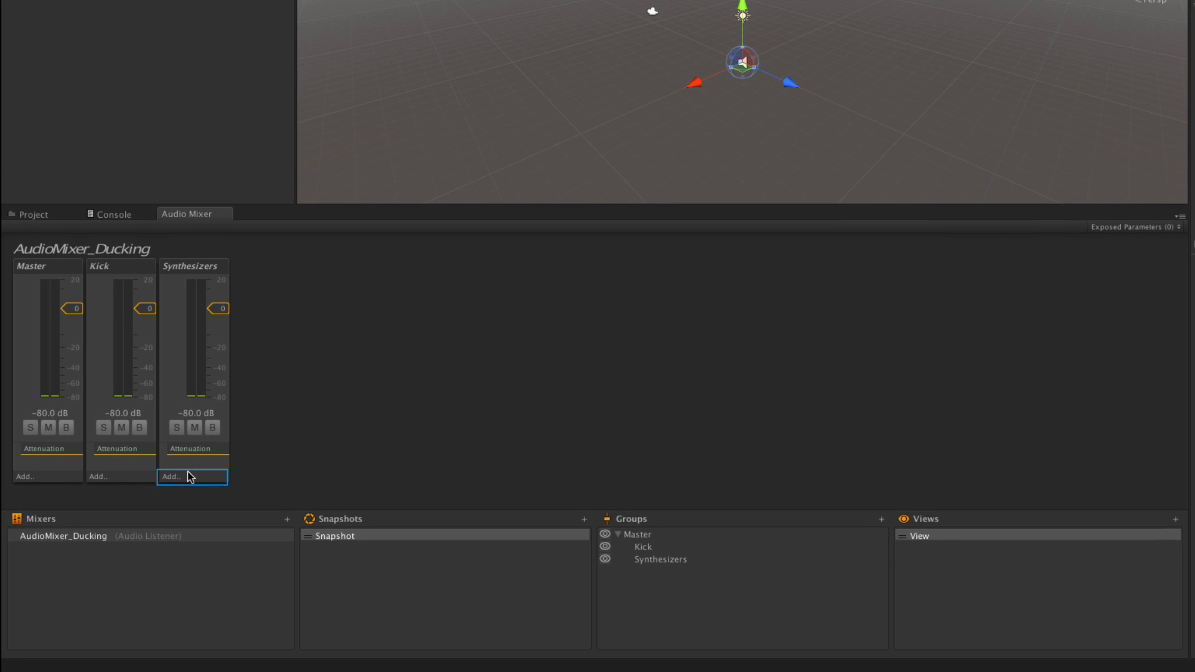
Step: Add a Duck Volume effect to the Synthesizers mixer group
left_click(172, 477)
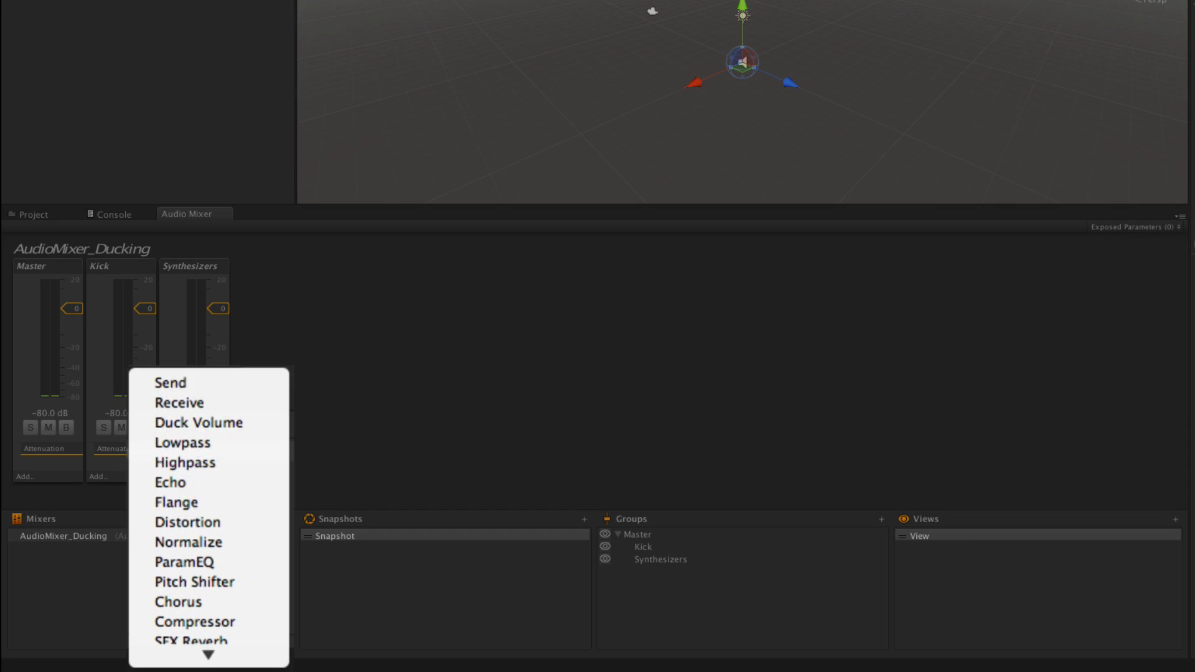
mouse_move(198, 423)
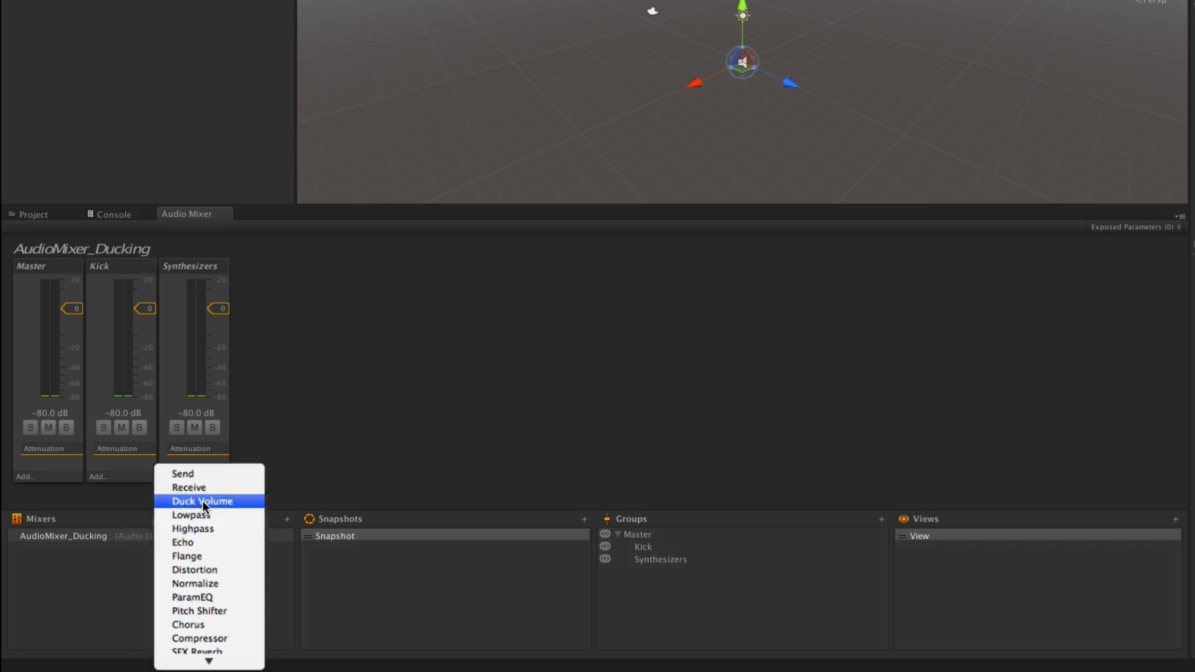
left_click(202, 501)
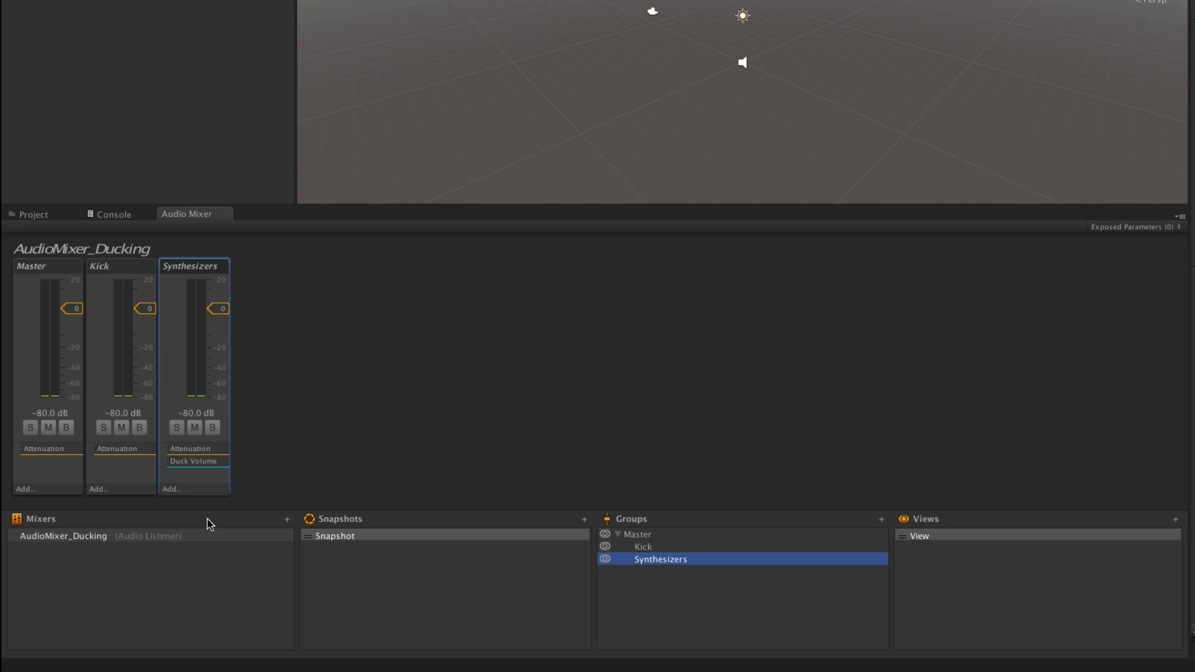
mouse_move(150, 493)
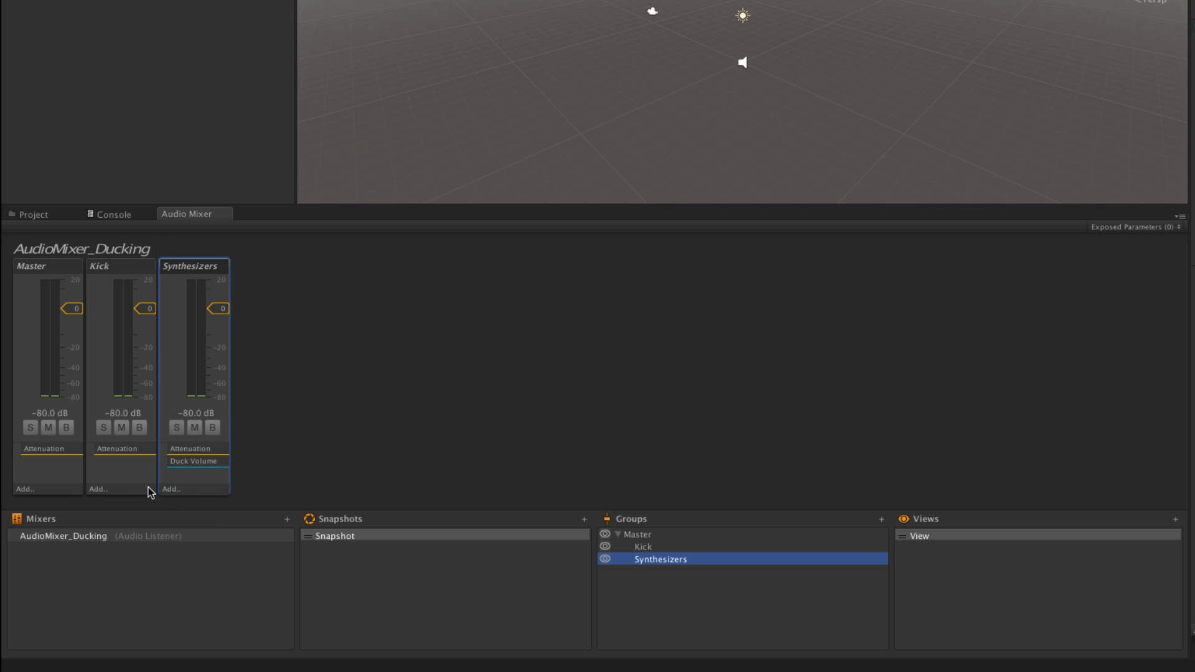
mouse_move(149, 492)
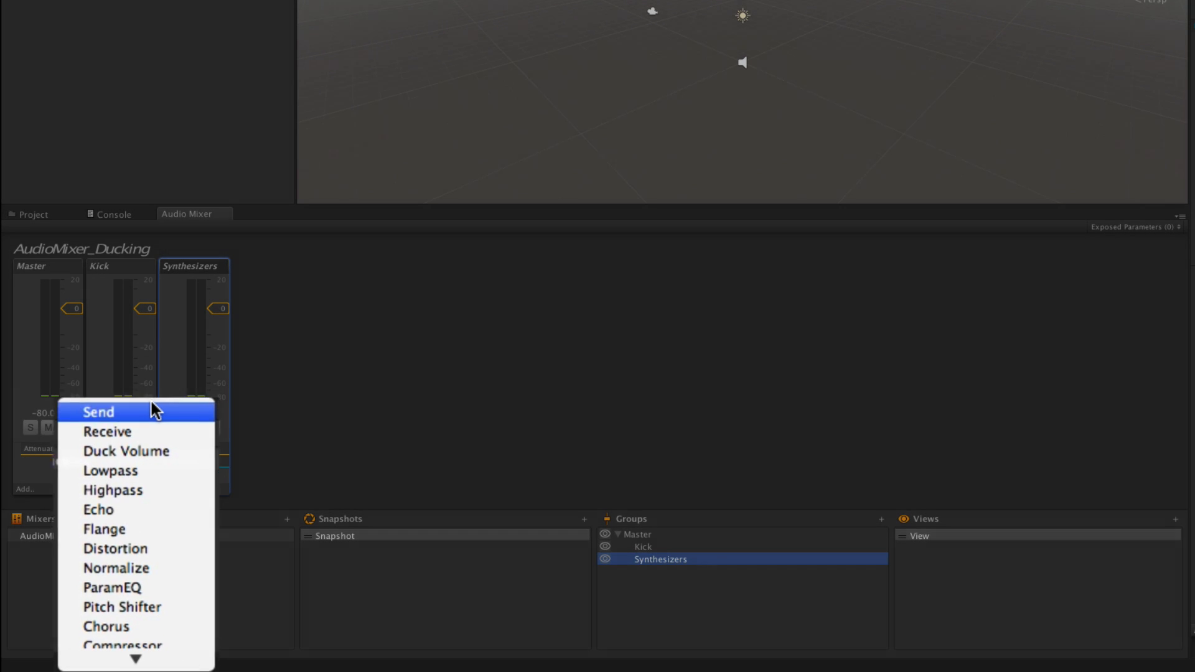
Step: Add a Send on Kick routed to Synthesizers\Duck Volume, level raised to about -28 dB
left_click(98, 412)
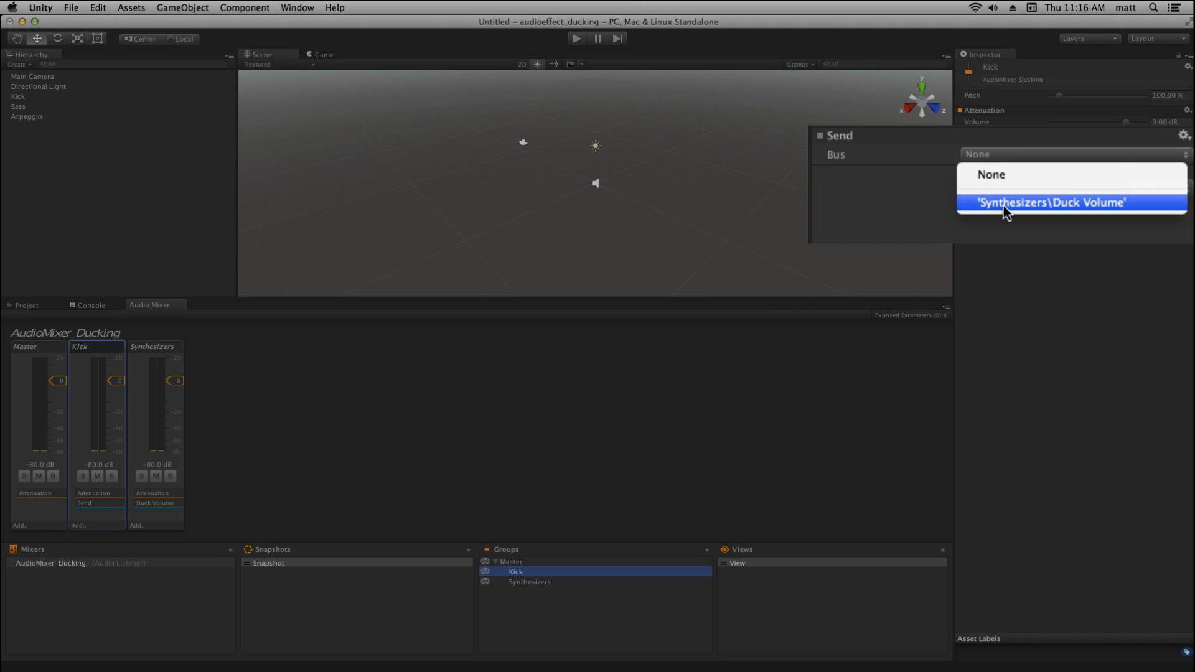
mouse_move(1023, 212)
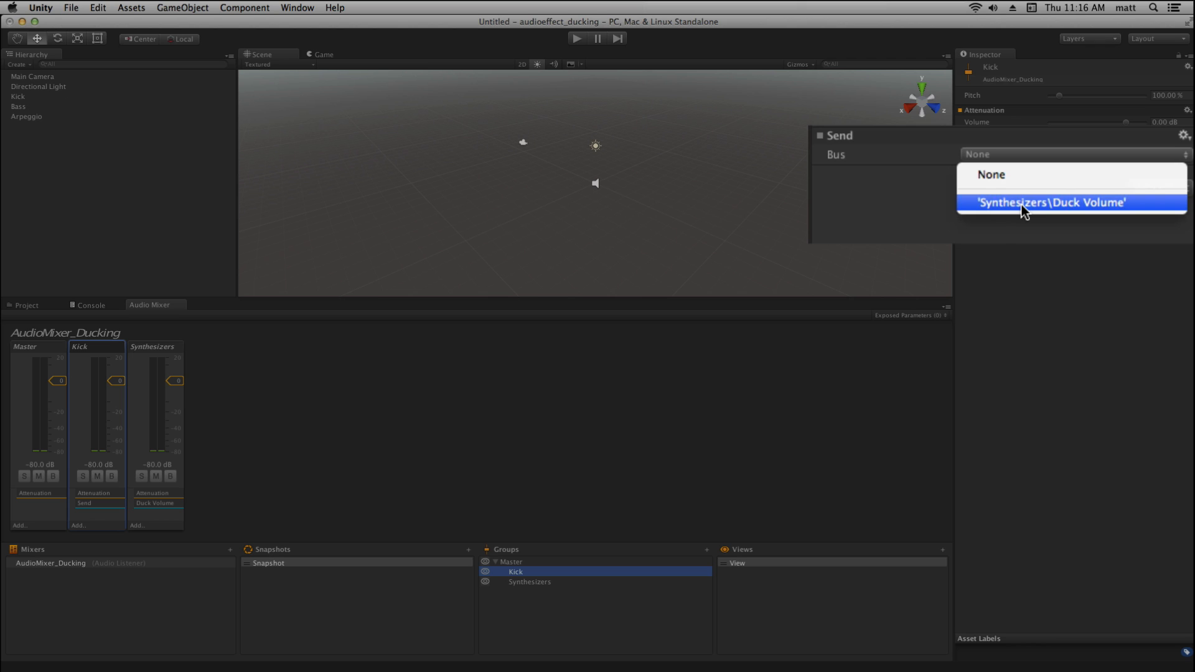
left_click(1049, 202)
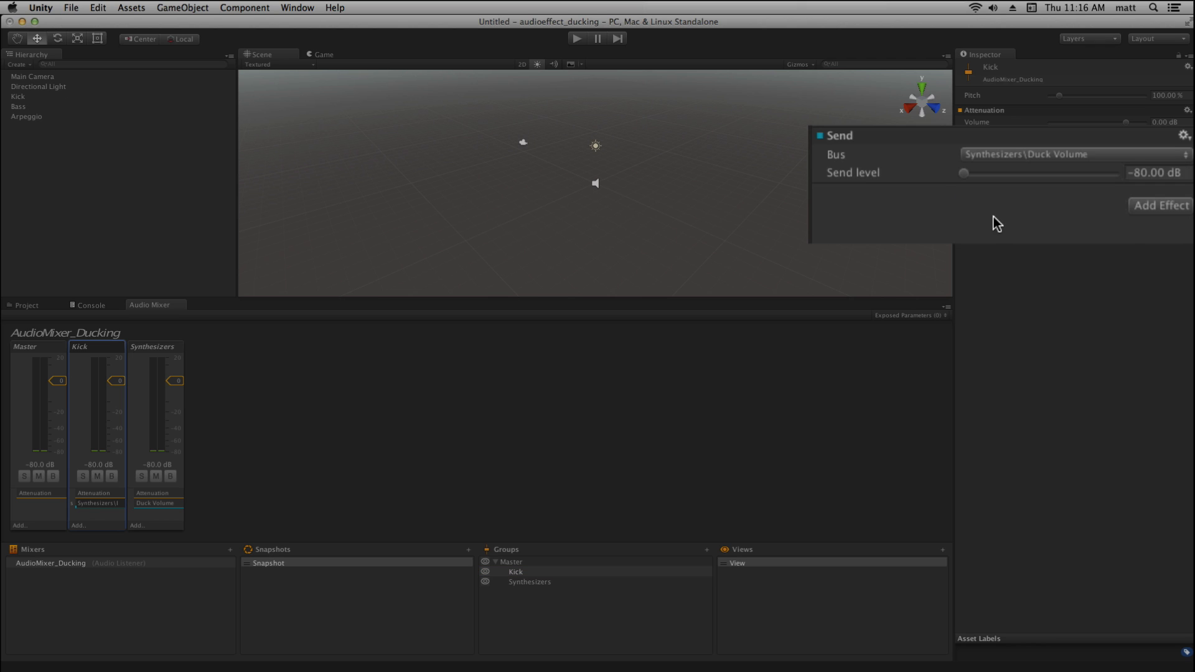
mouse_move(984, 192)
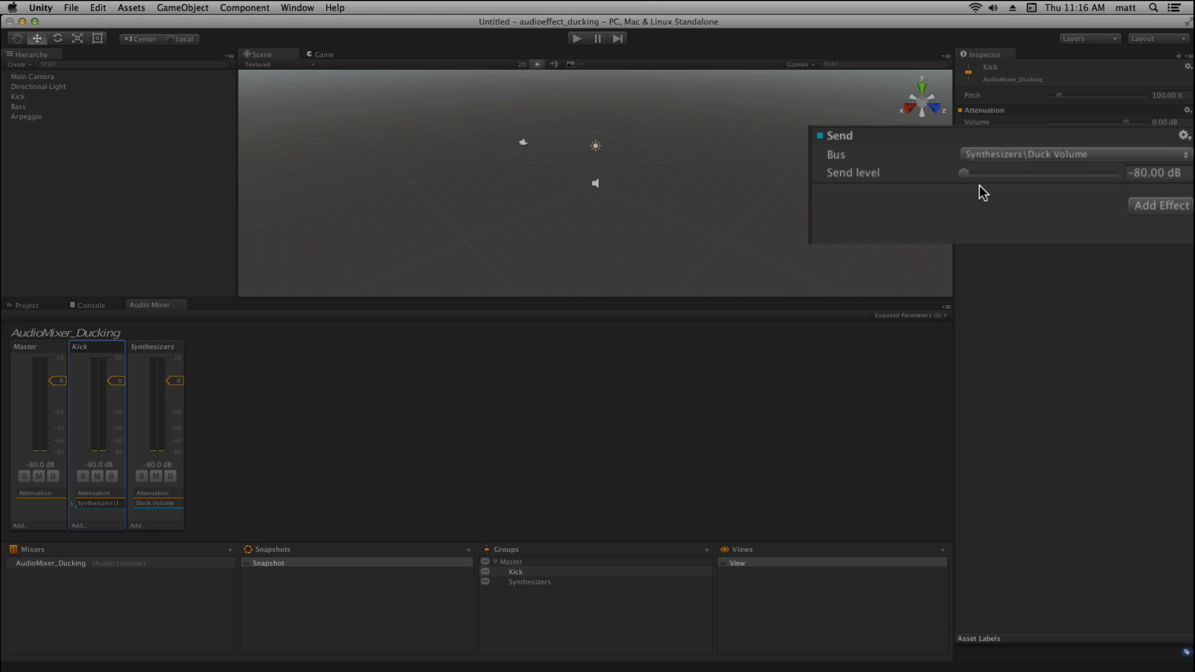
mouse_move(966, 181)
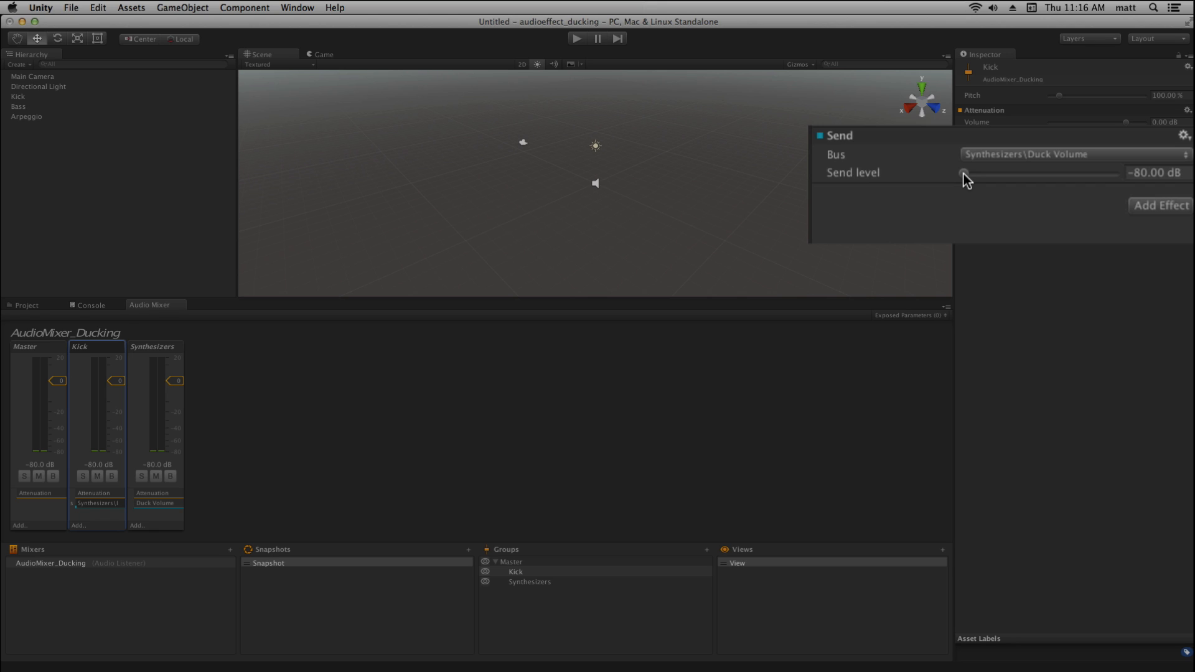
left_click_drag(964, 173, 968, 151)
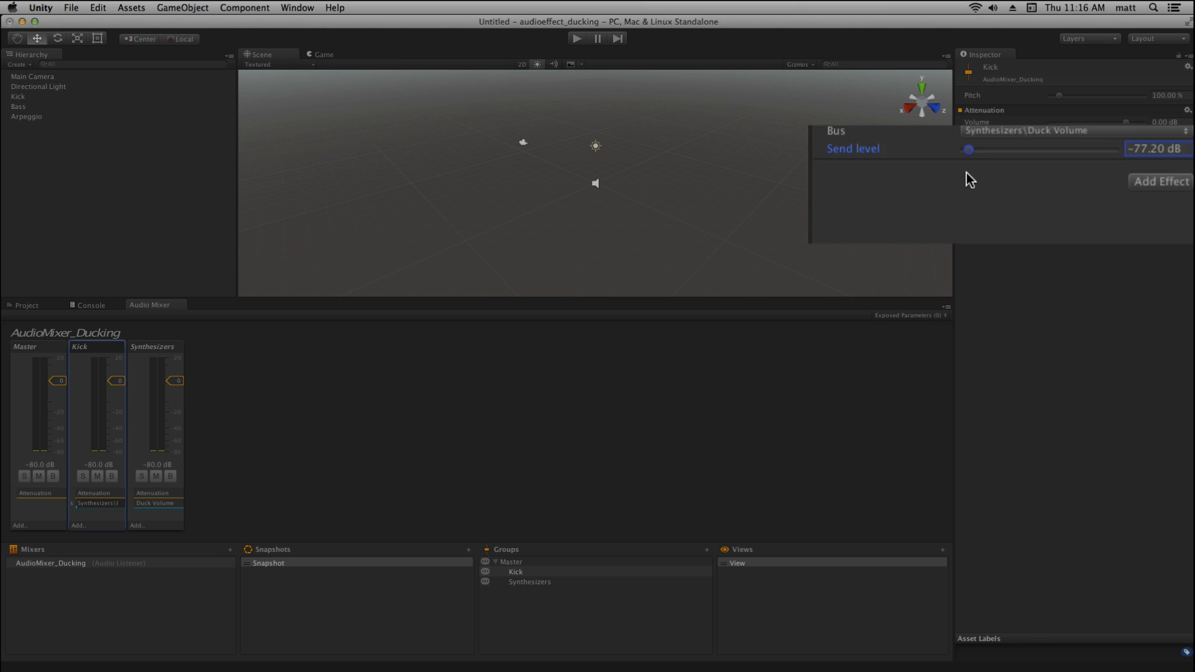
left_click_drag(969, 149, 1062, 174)
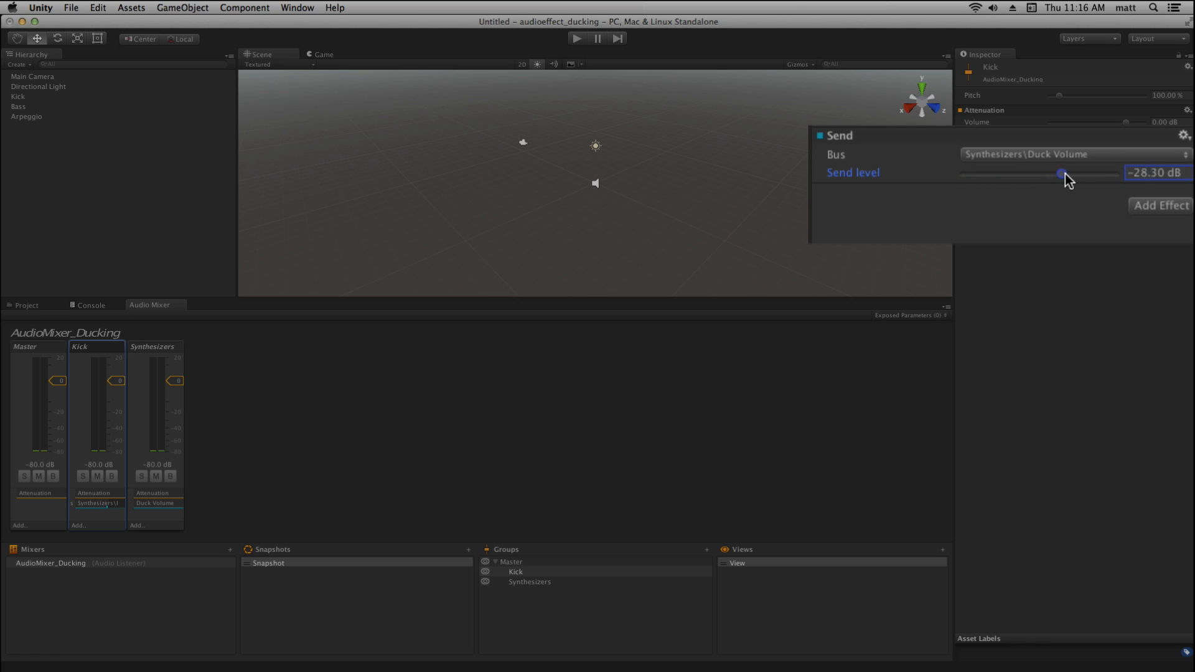
left_click_drag(1060, 175, 1114, 174)
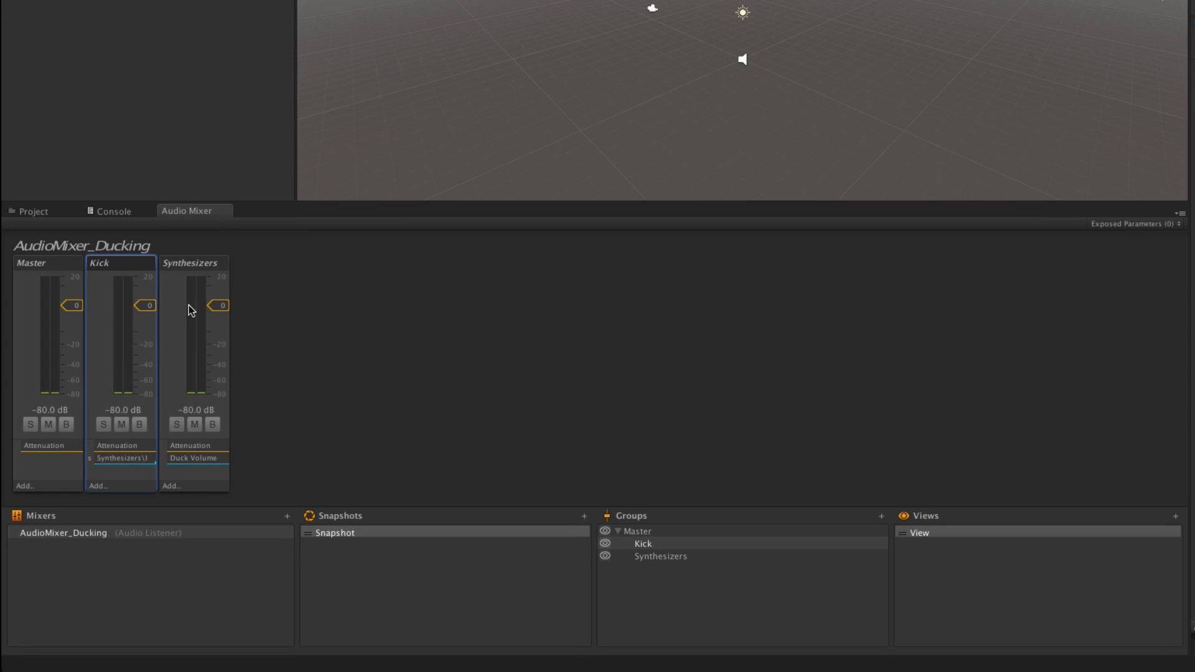
mouse_move(123, 276)
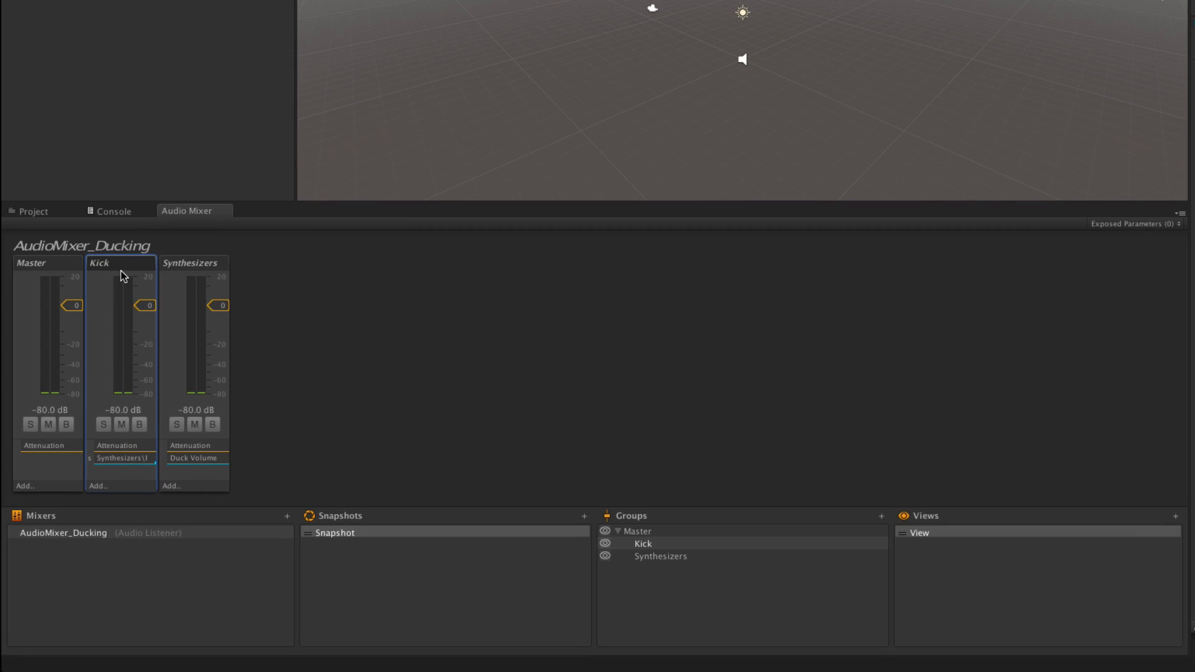
mouse_move(211, 328)
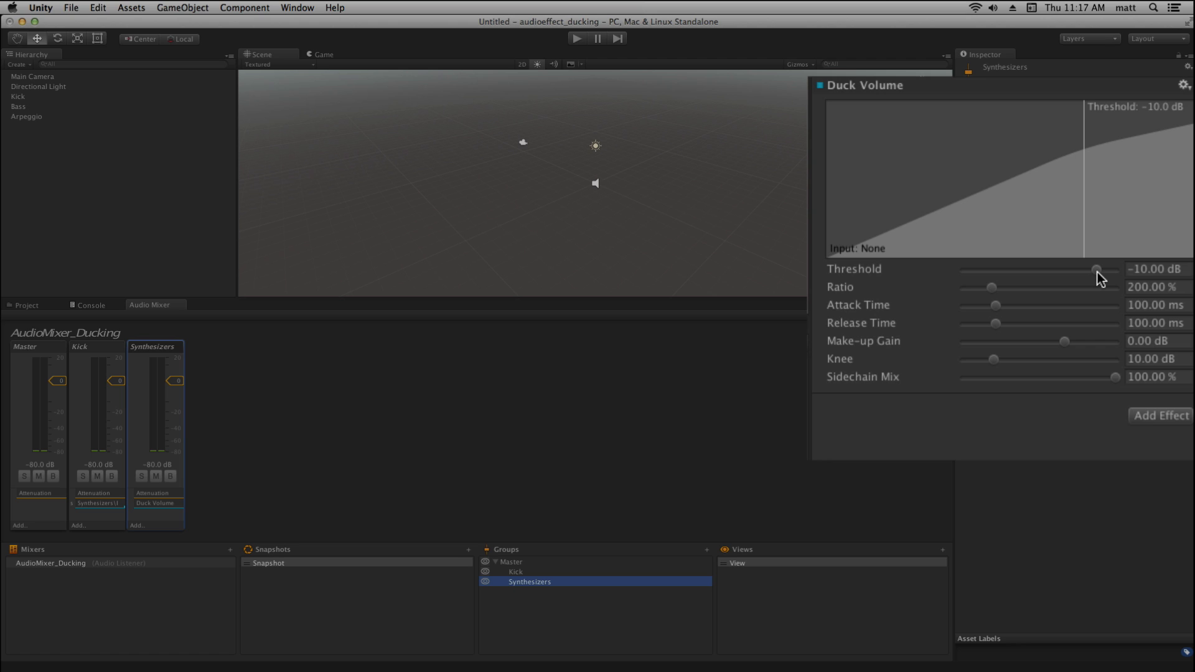
mouse_move(1096, 279)
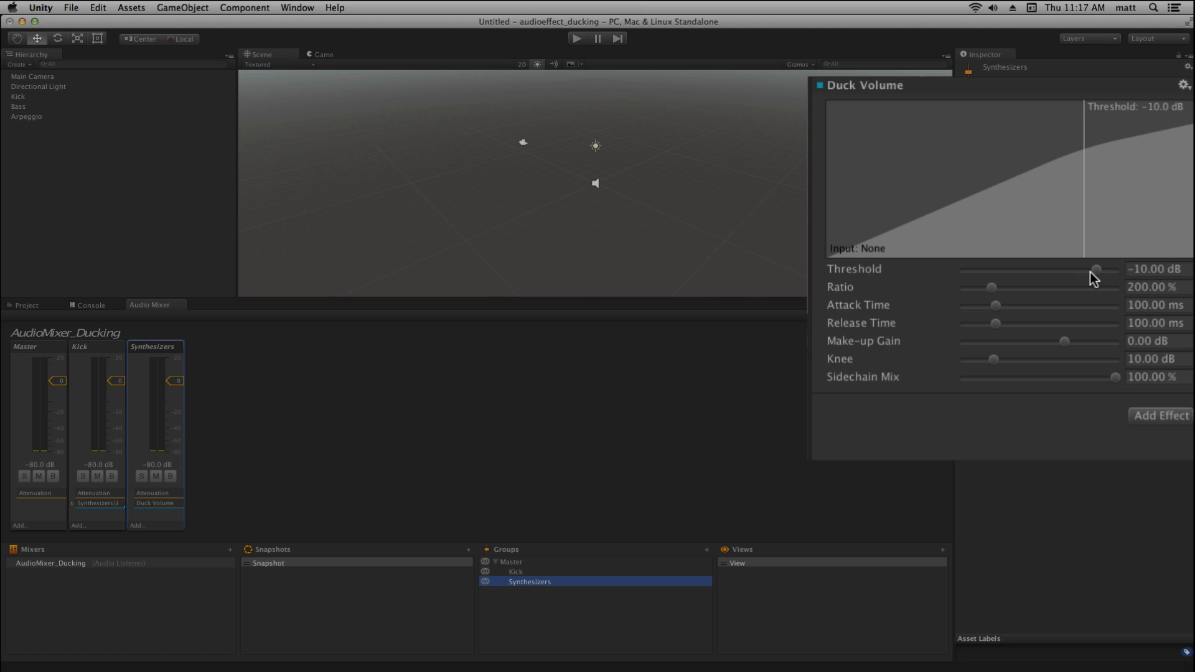
mouse_move(711, 239)
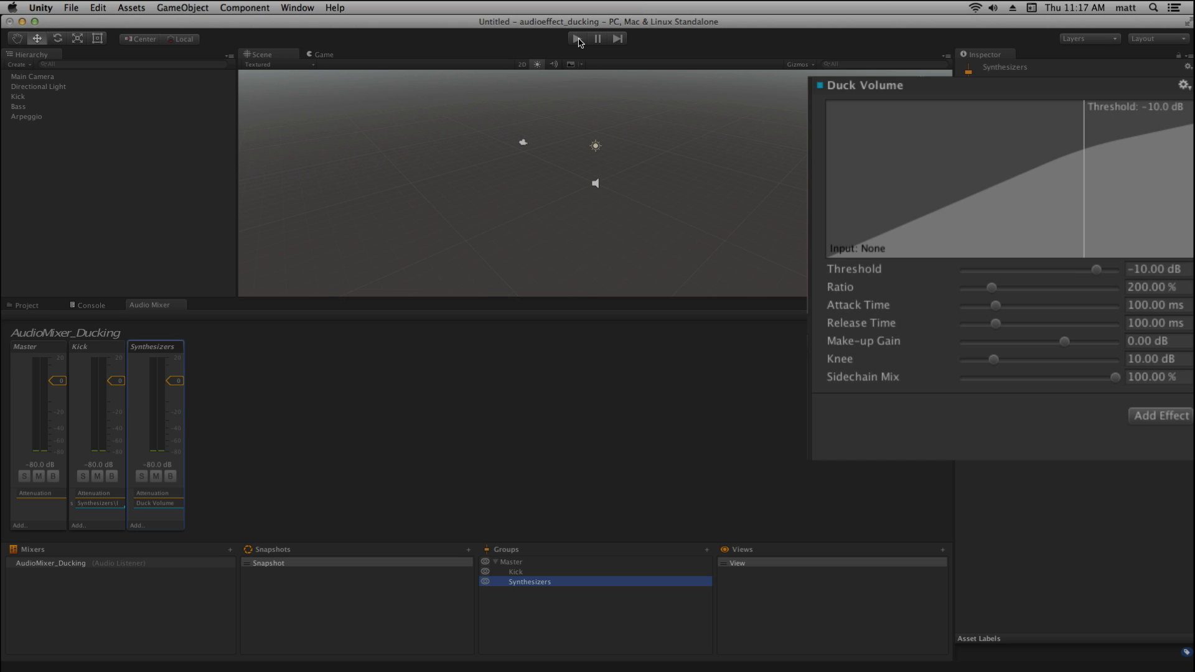
Step: Start playing the scene with mixer edits enabled in play mode
left_click(577, 39)
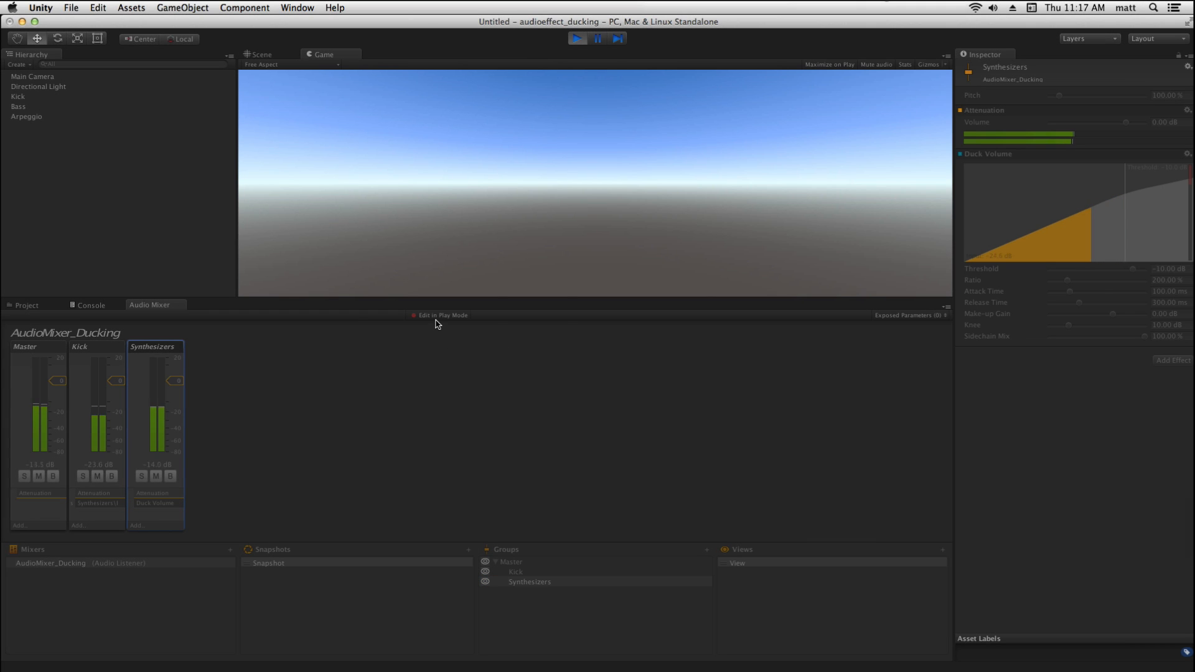
left_click(441, 315)
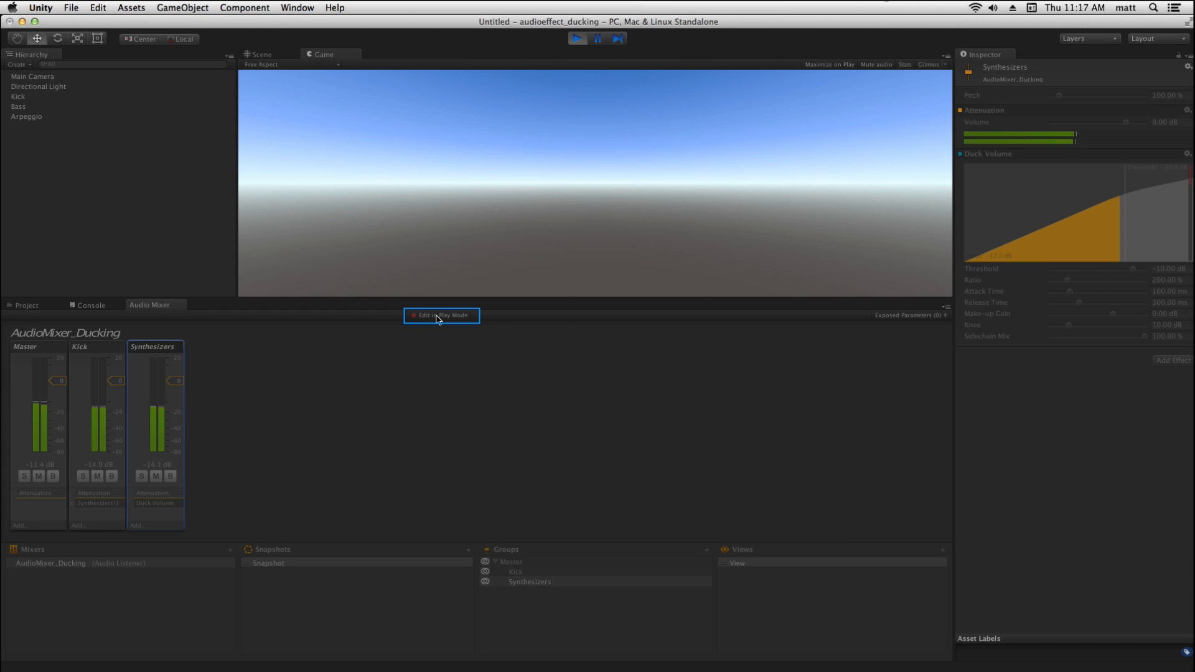
left_click(529, 581)
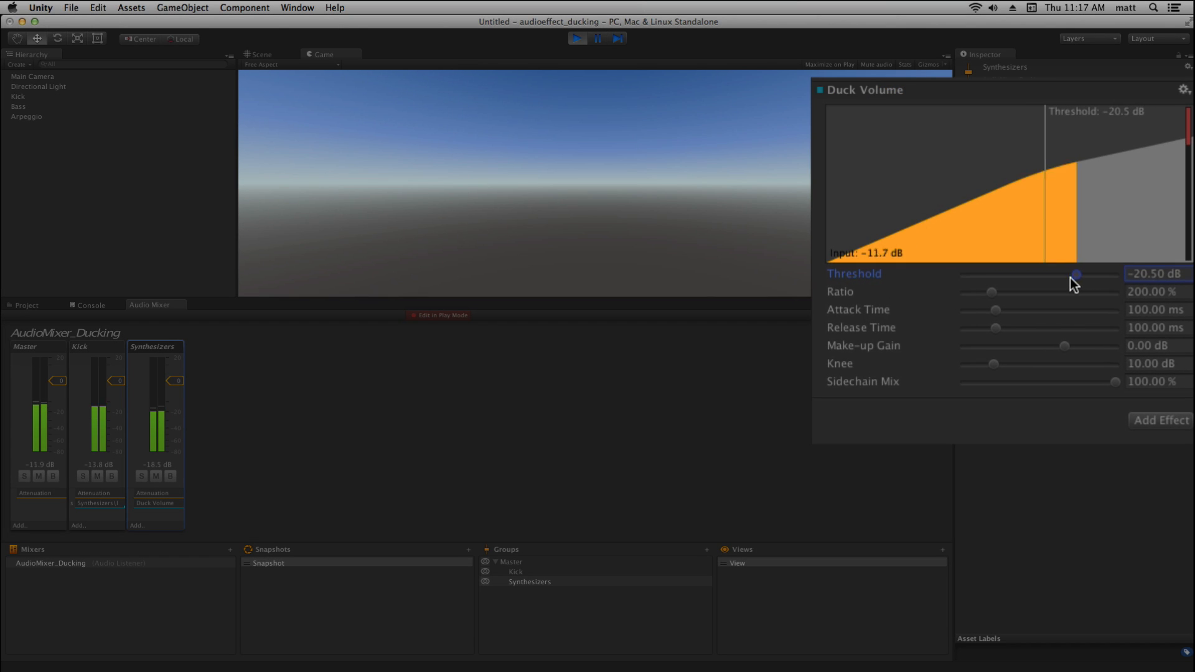
Step: Audition the threshold down to about -46 dB, settle it at -27.8 dB and stop playback
left_click_drag(1076, 273, 1044, 274)
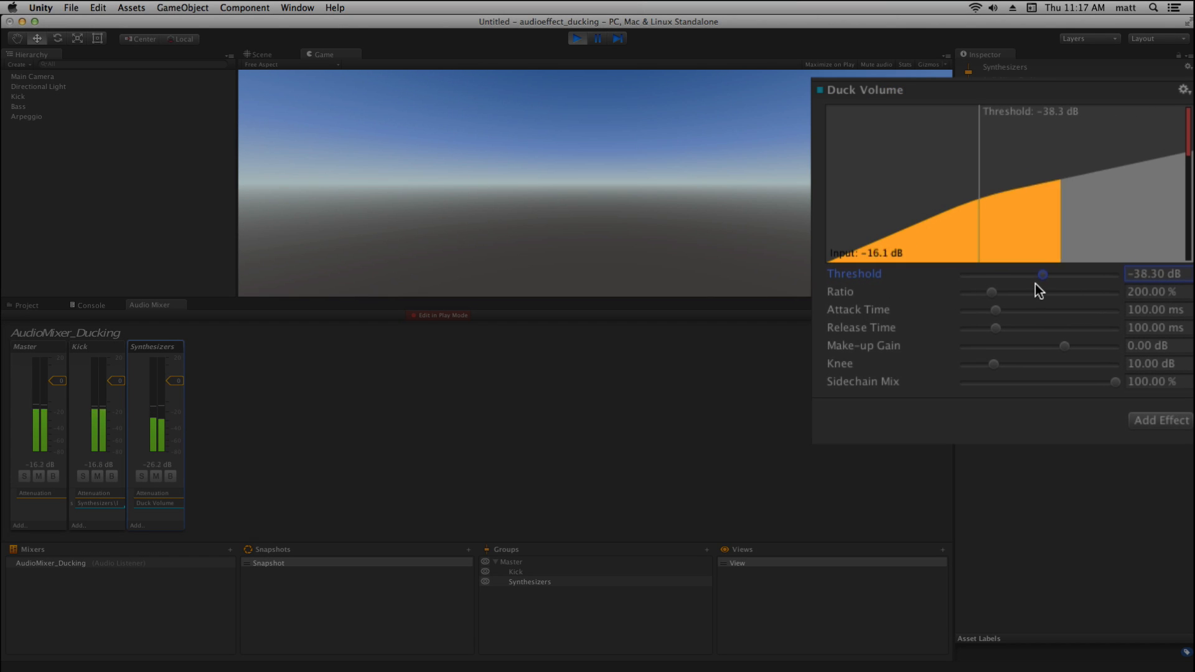
left_click_drag(1044, 274, 1028, 274)
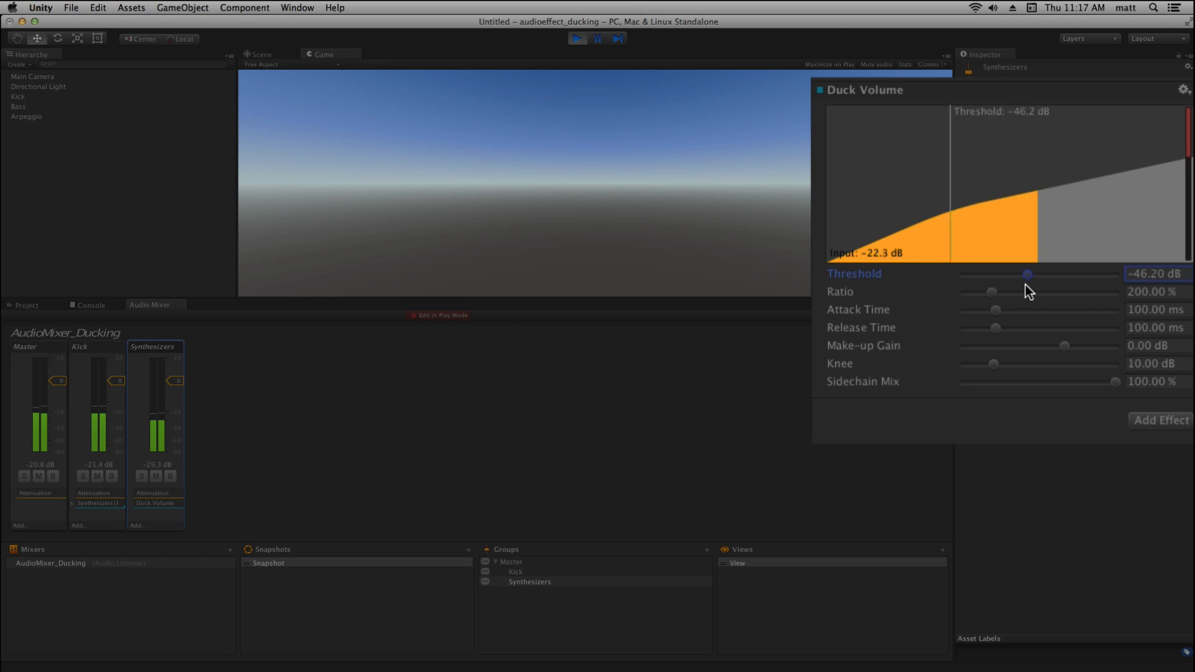
left_click_drag(1027, 274, 1062, 274)
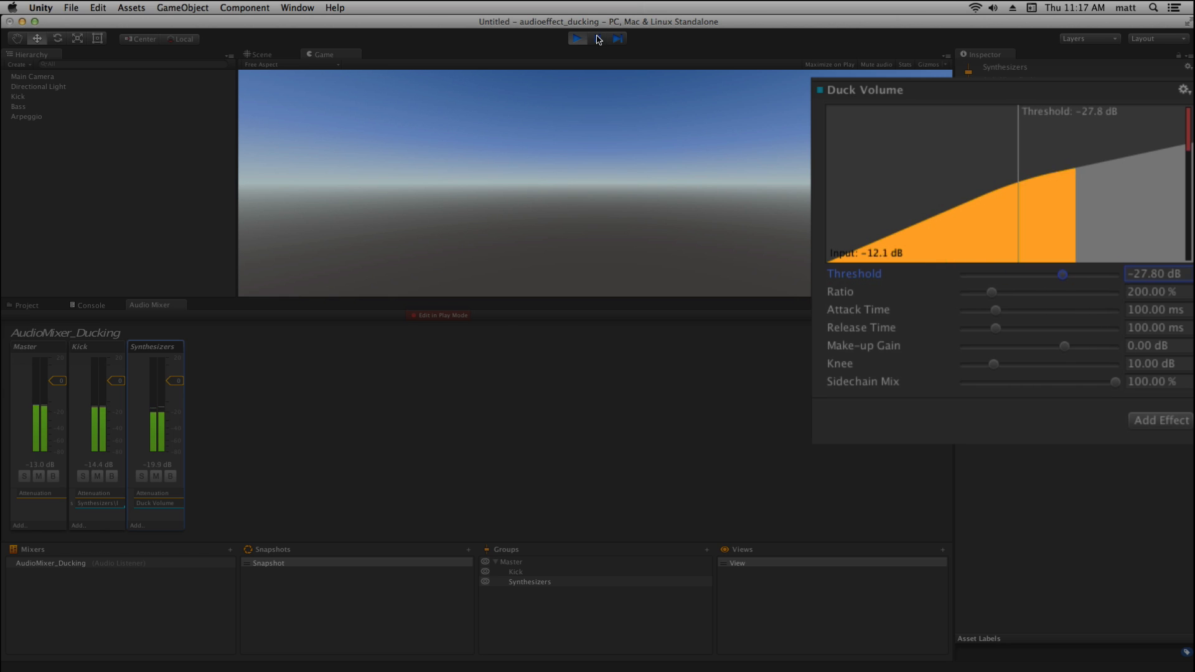
left_click(597, 38)
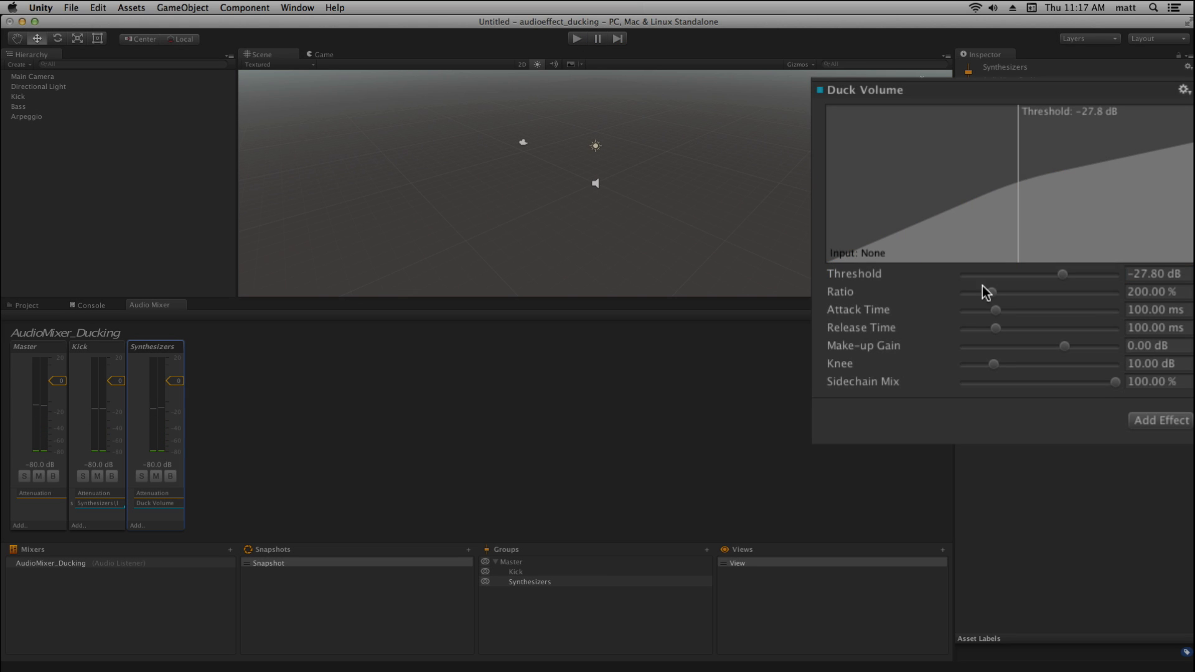
mouse_move(919, 248)
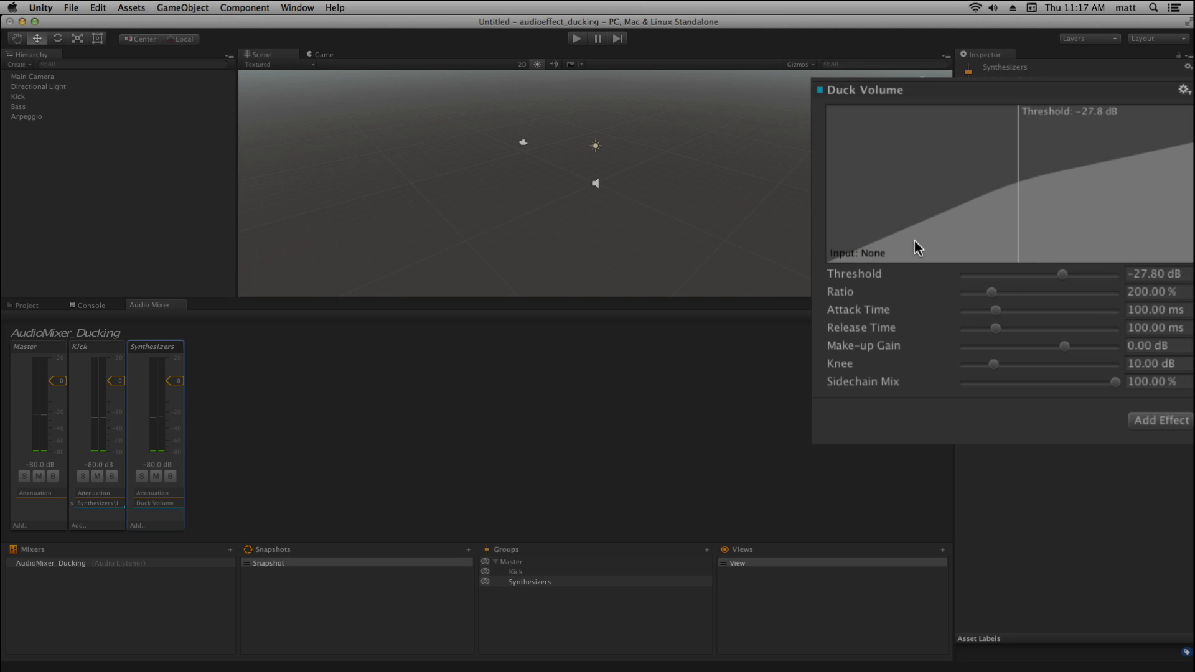
mouse_move(1112, 181)
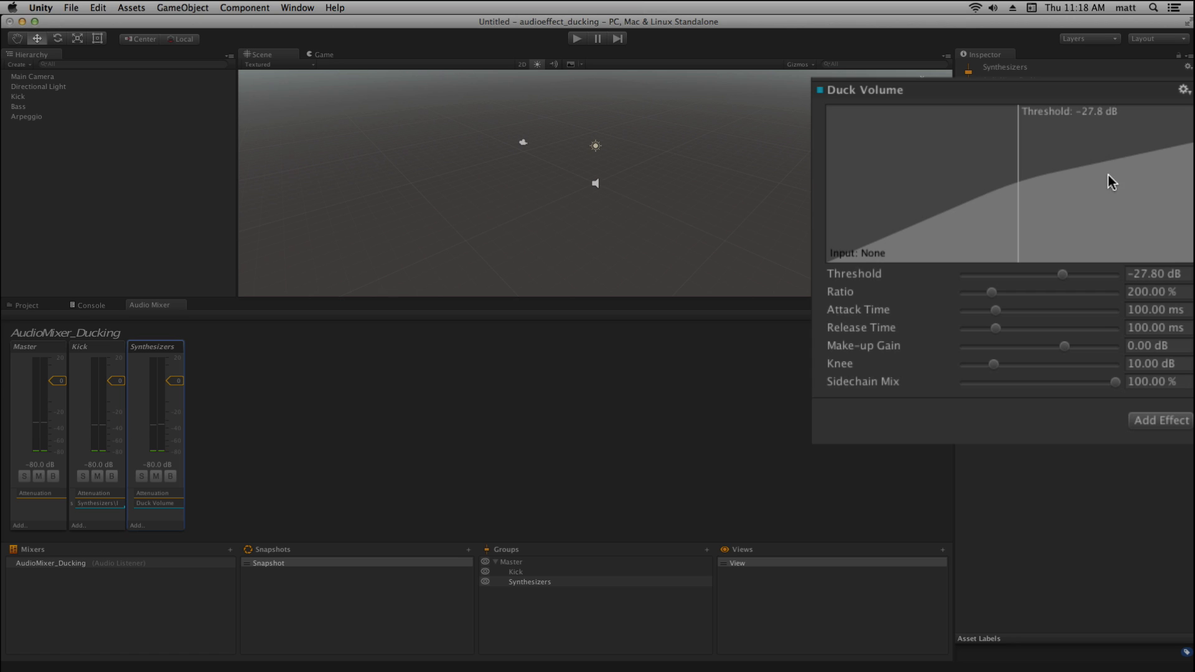
mouse_move(1027, 233)
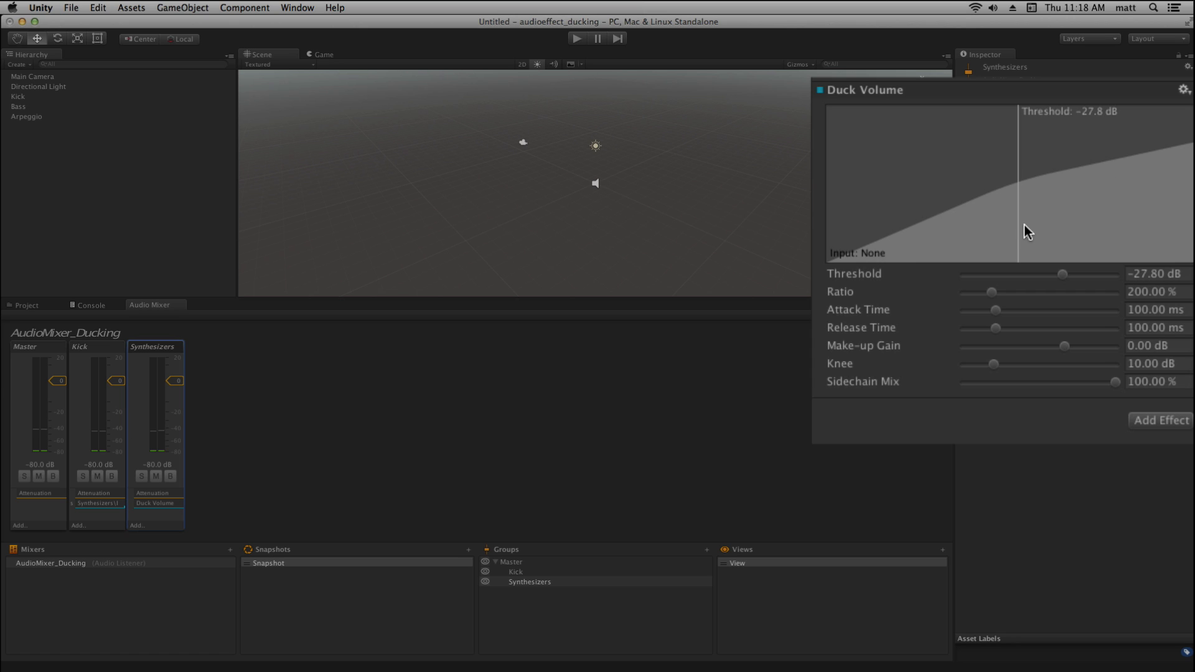
mouse_move(972, 212)
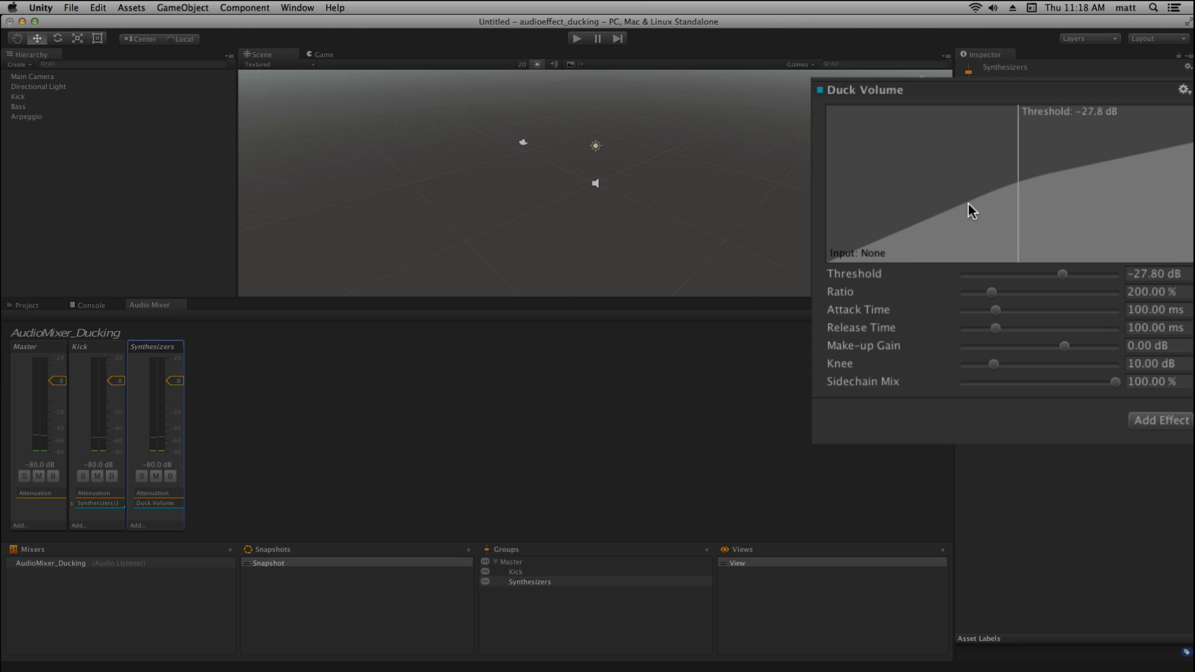
mouse_move(1163, 158)
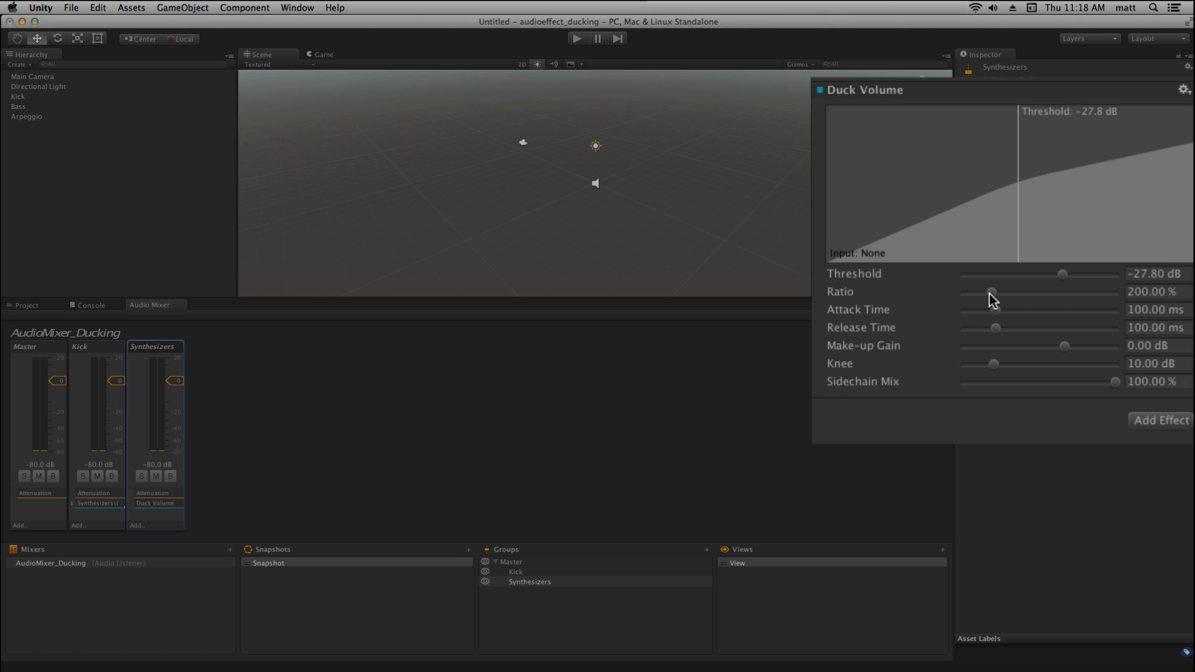
Step: While playing, raise the ratio through 286%, 486%, 647% to 717%, then stop playback
left_click(577, 38)
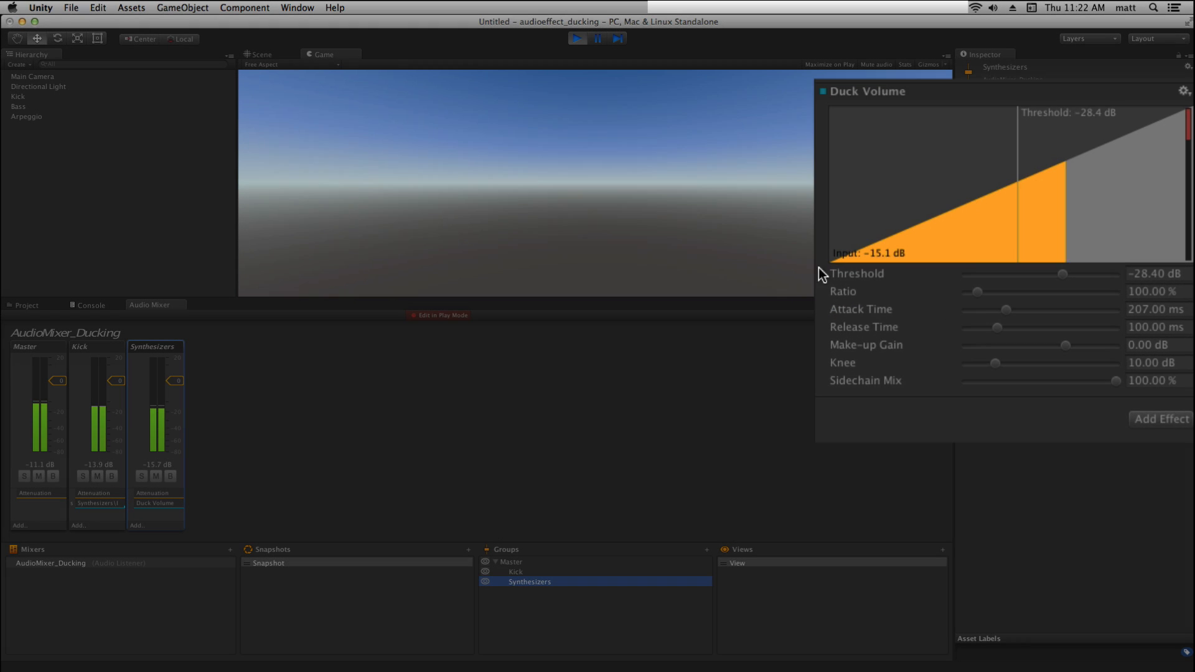
left_click(977, 292)
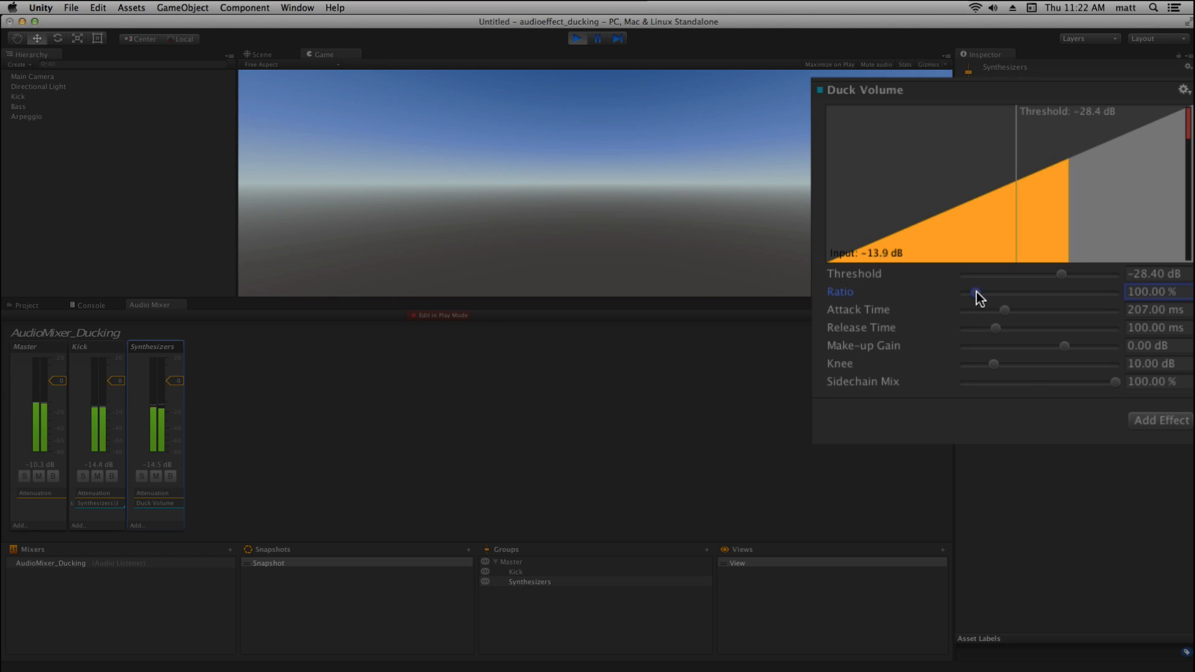
left_click_drag(973, 291, 1004, 292)
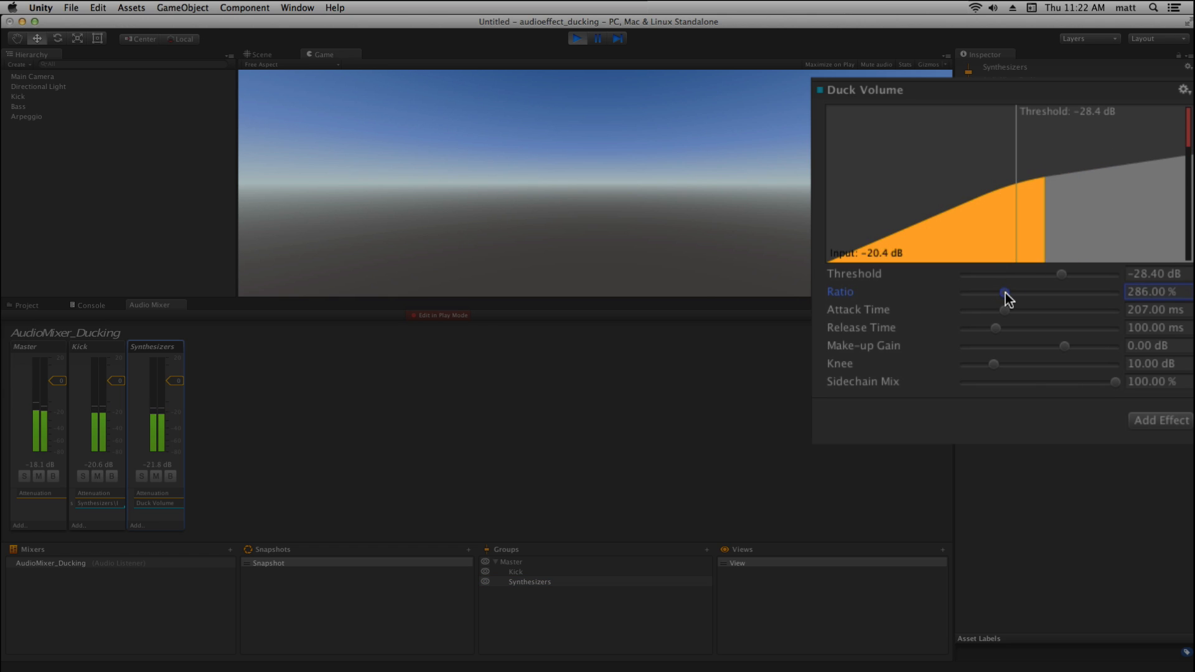
left_click_drag(1005, 291, 1037, 292)
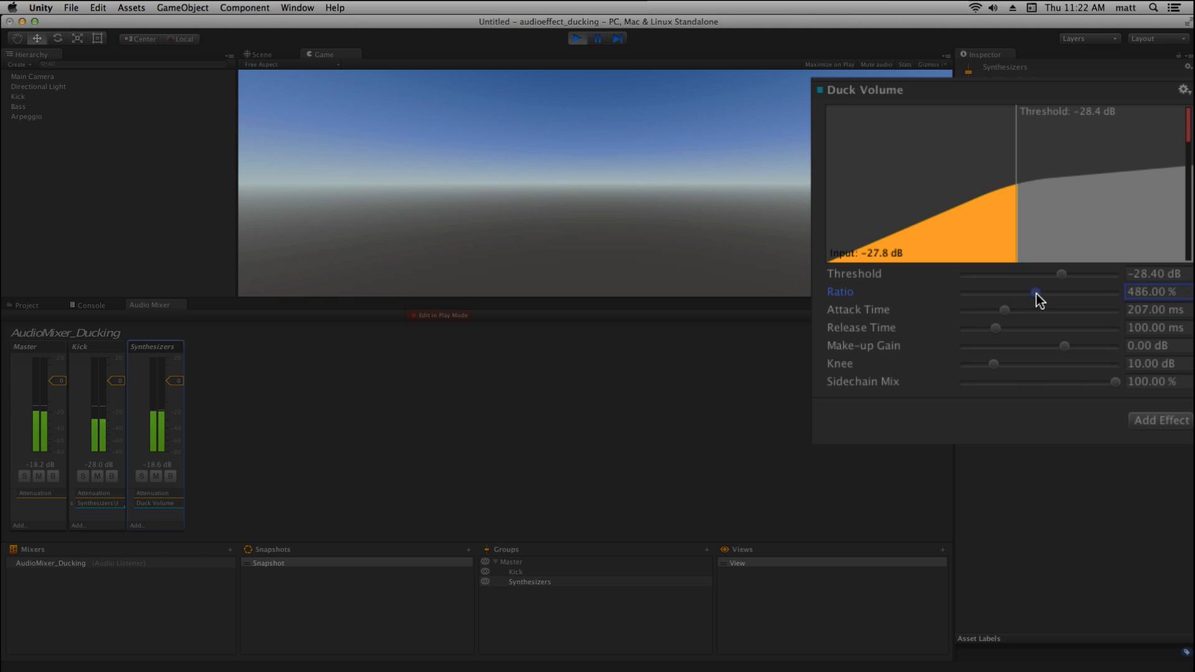
left_click_drag(1037, 292, 1062, 291)
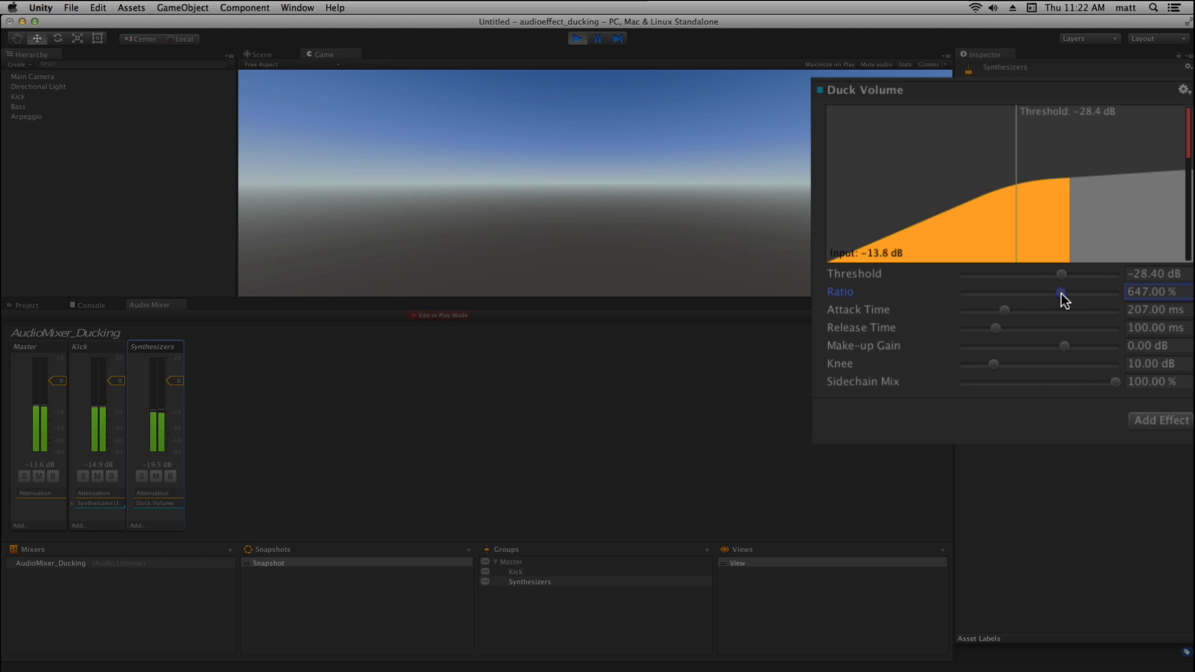
left_click_drag(1061, 292, 1071, 292)
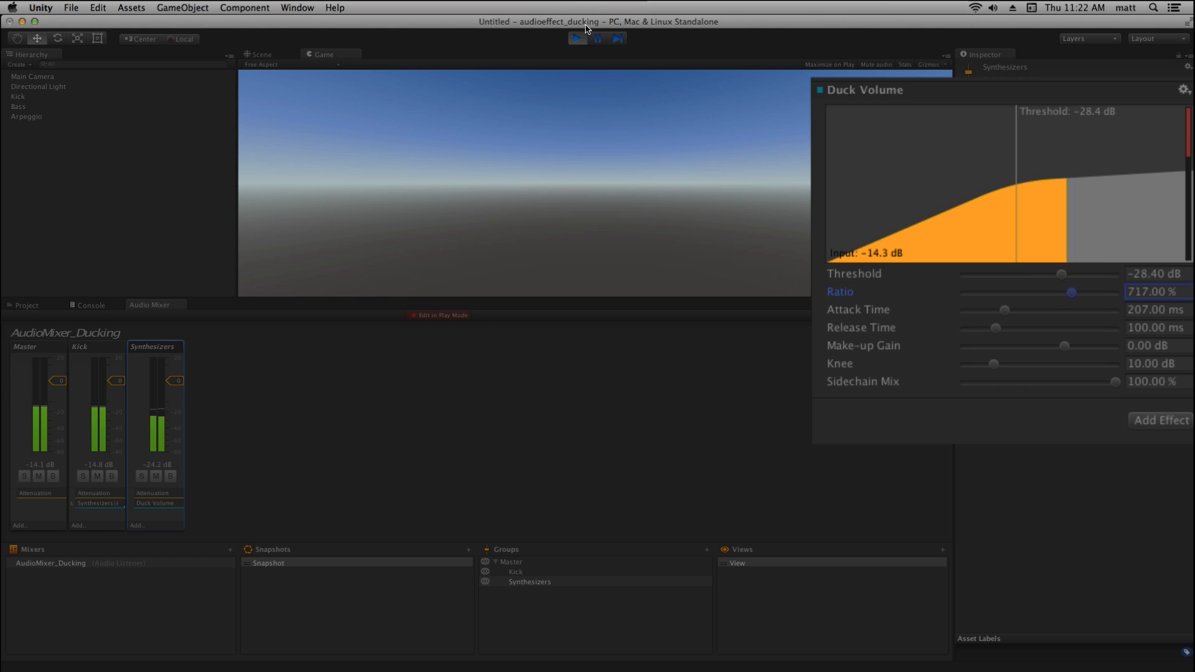
left_click(577, 39)
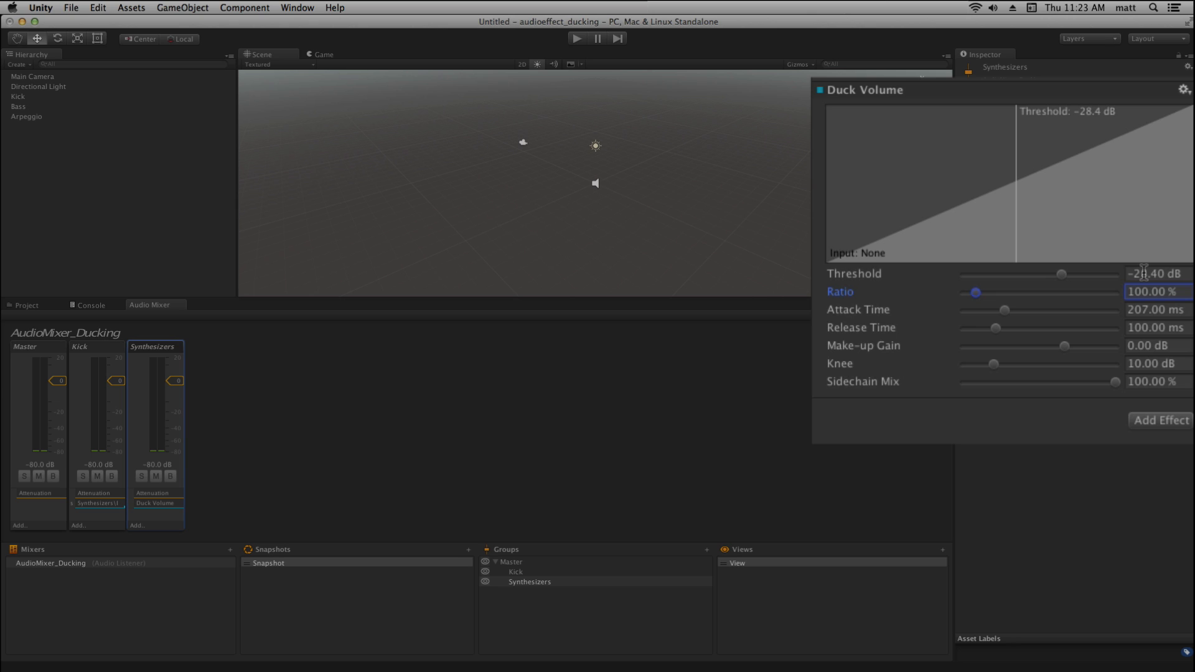
mouse_move(1007, 318)
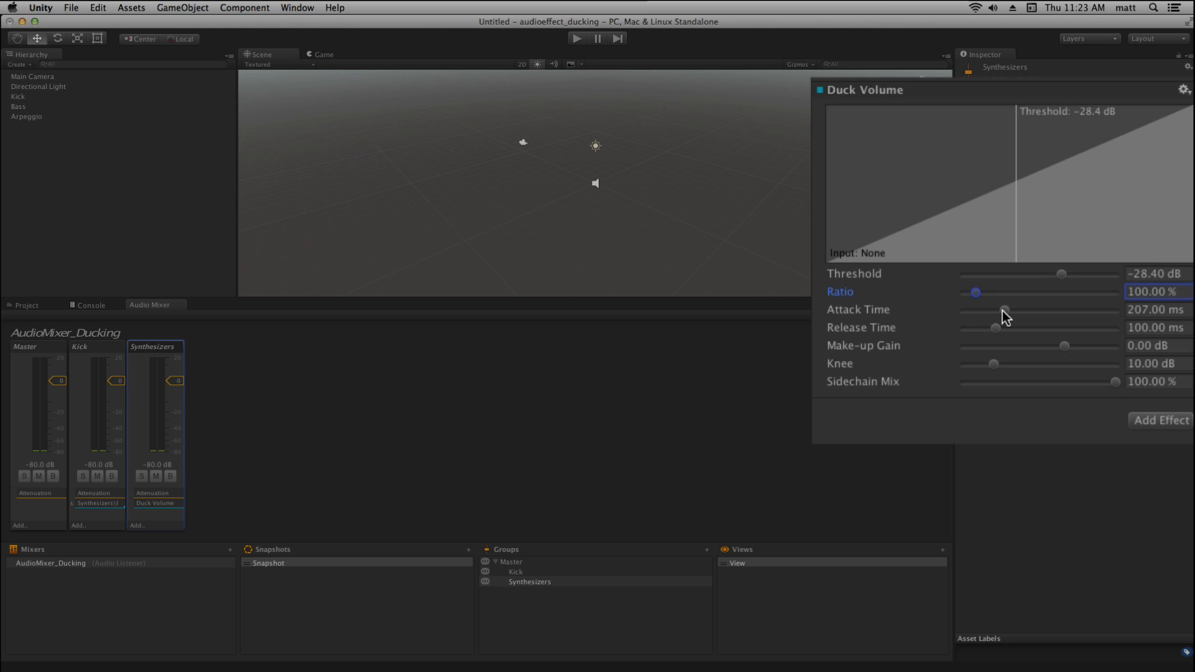
mouse_move(1005, 317)
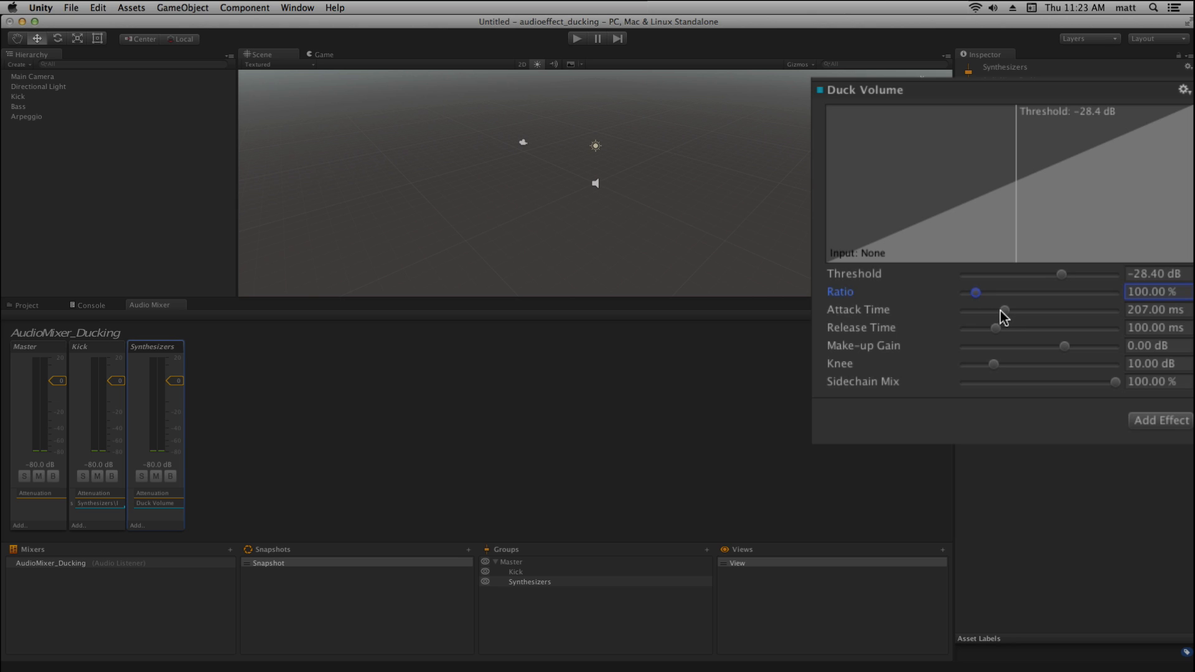
Step: Shorten the Duck Volume attack time from 207 ms to about 26 ms
left_click_drag(1005, 311, 983, 310)
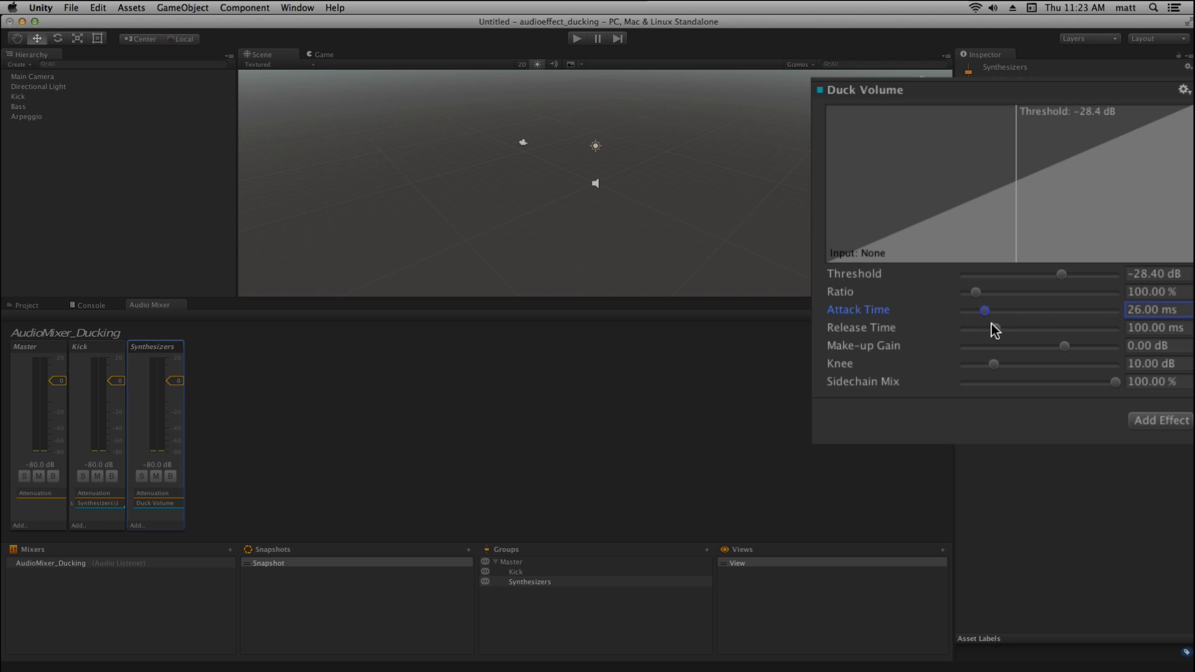
mouse_move(988, 320)
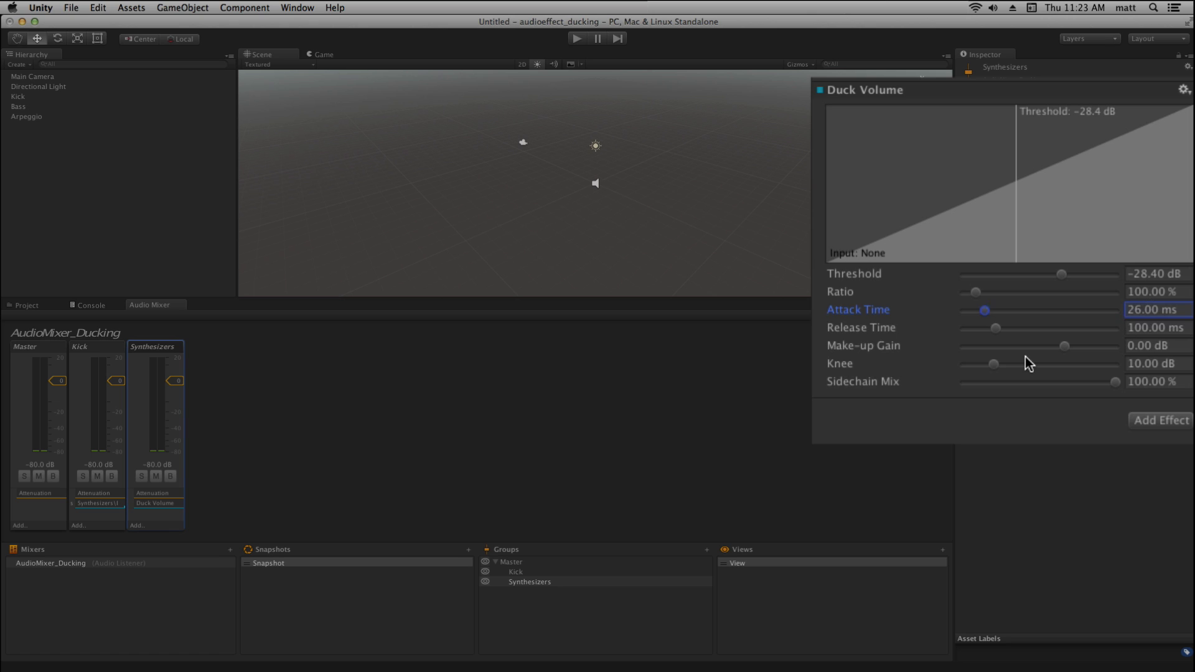
mouse_move(998, 338)
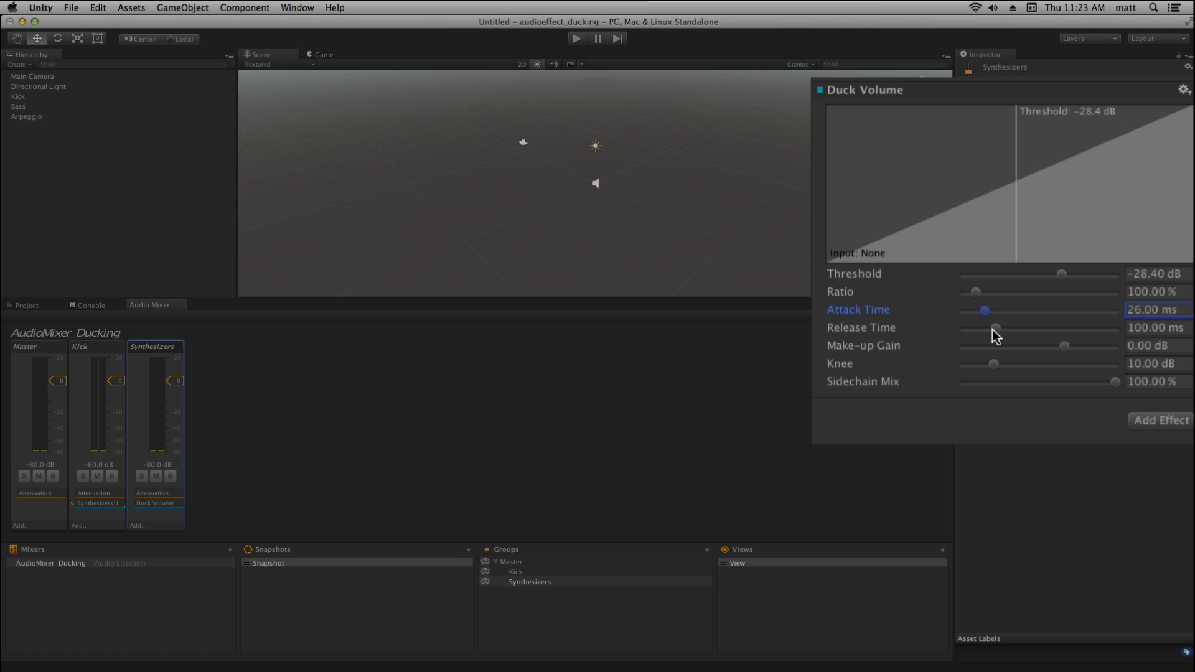
mouse_move(1153, 326)
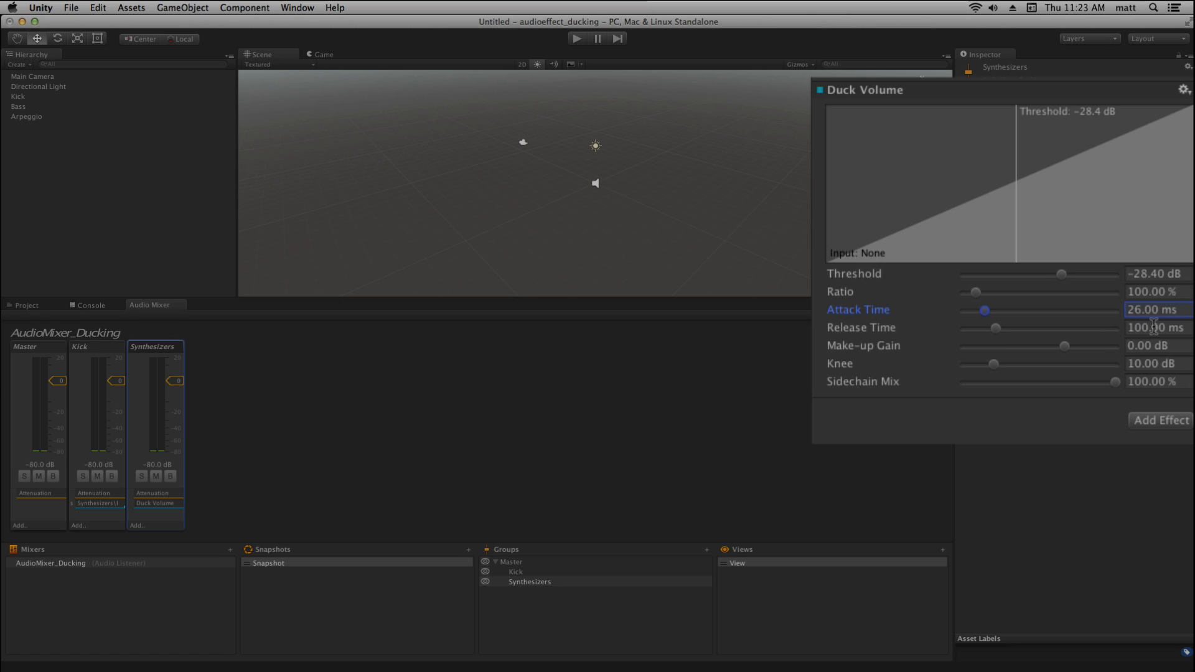
mouse_move(1123, 340)
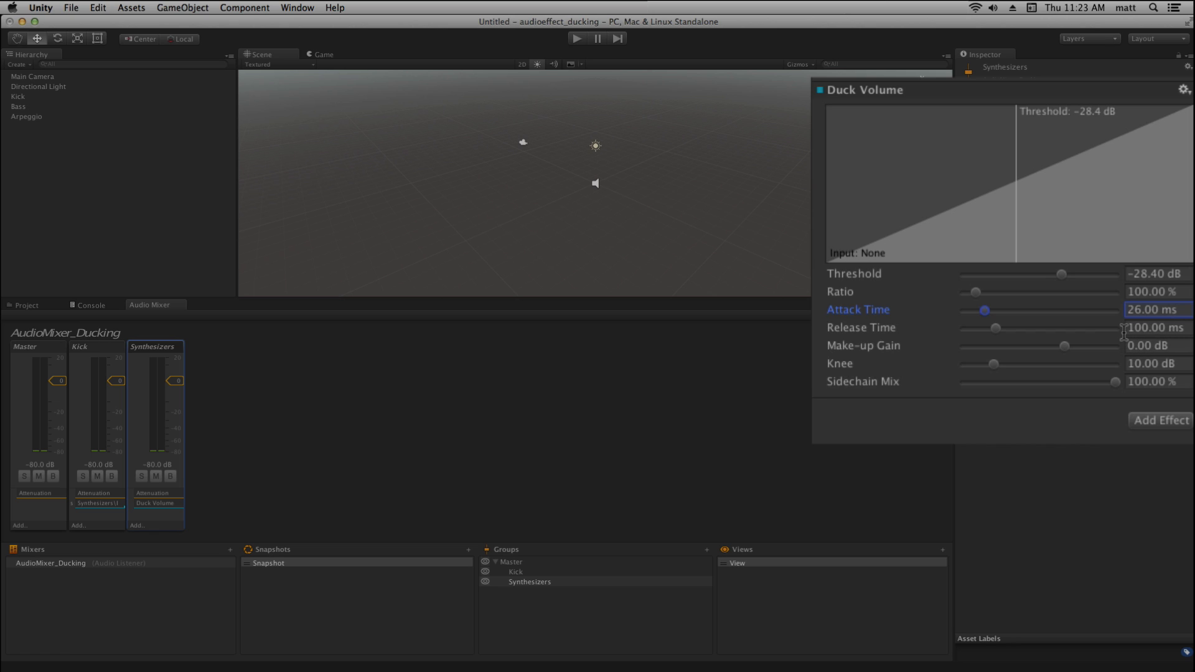
mouse_move(1128, 341)
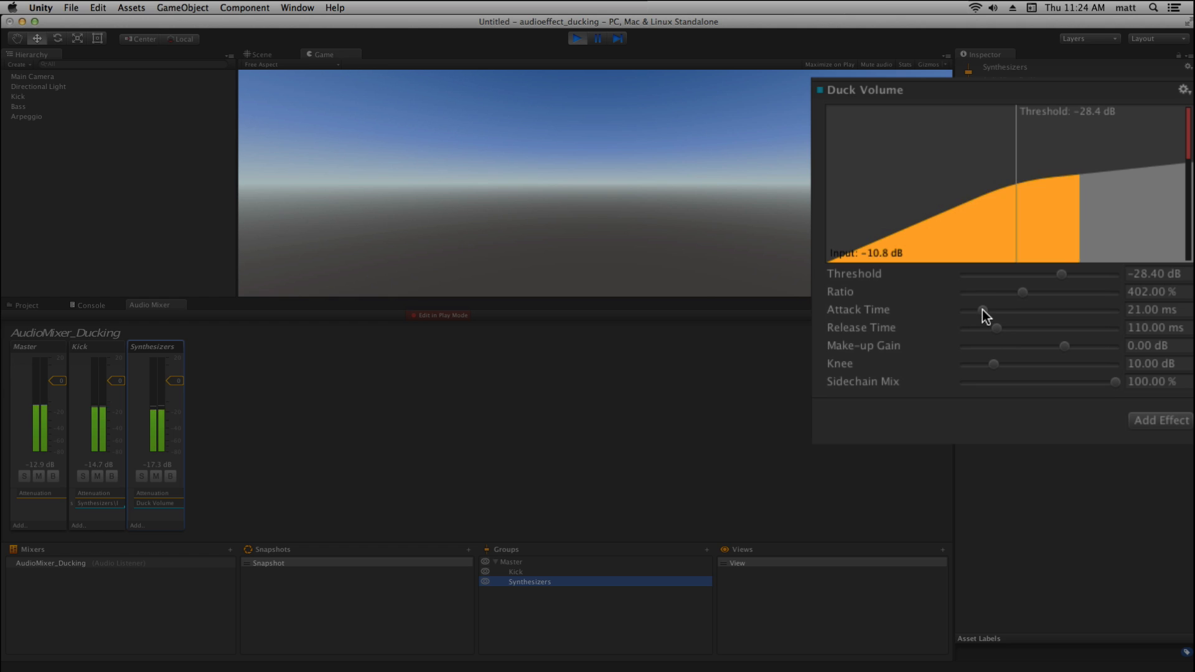
Step: Sweep attack through 566, 66 and 0 ms to settle at 15 ms, and release up to 1284 ms and back
left_click_drag(966, 310, 1021, 310)
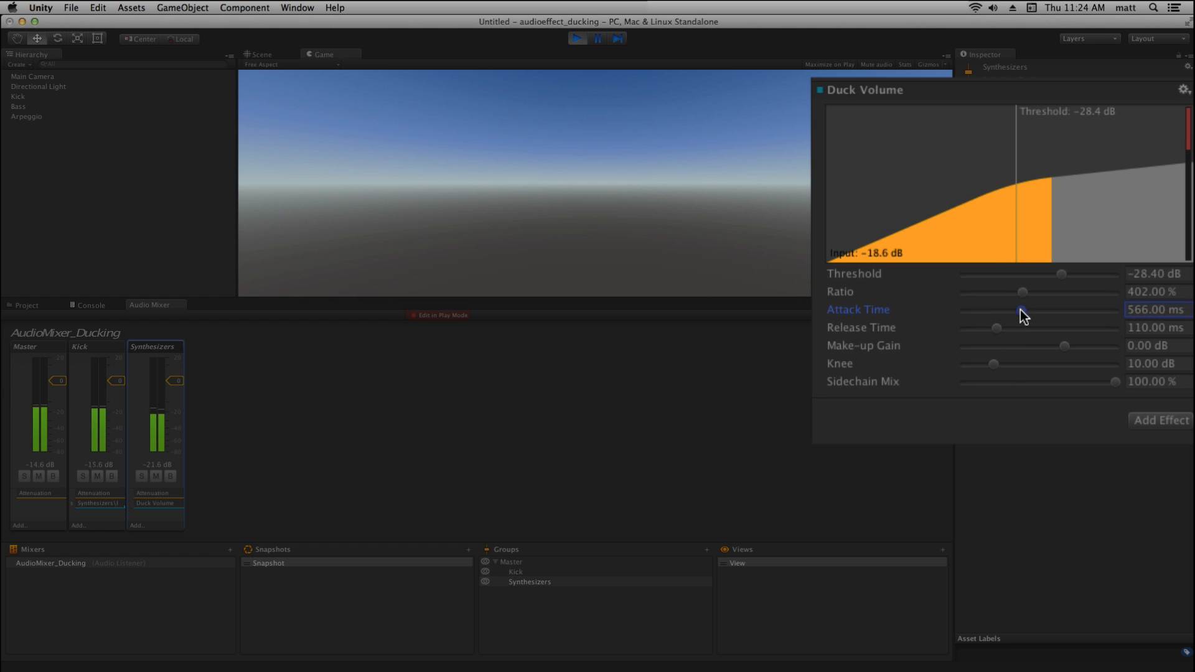
left_click_drag(1021, 313, 991, 312)
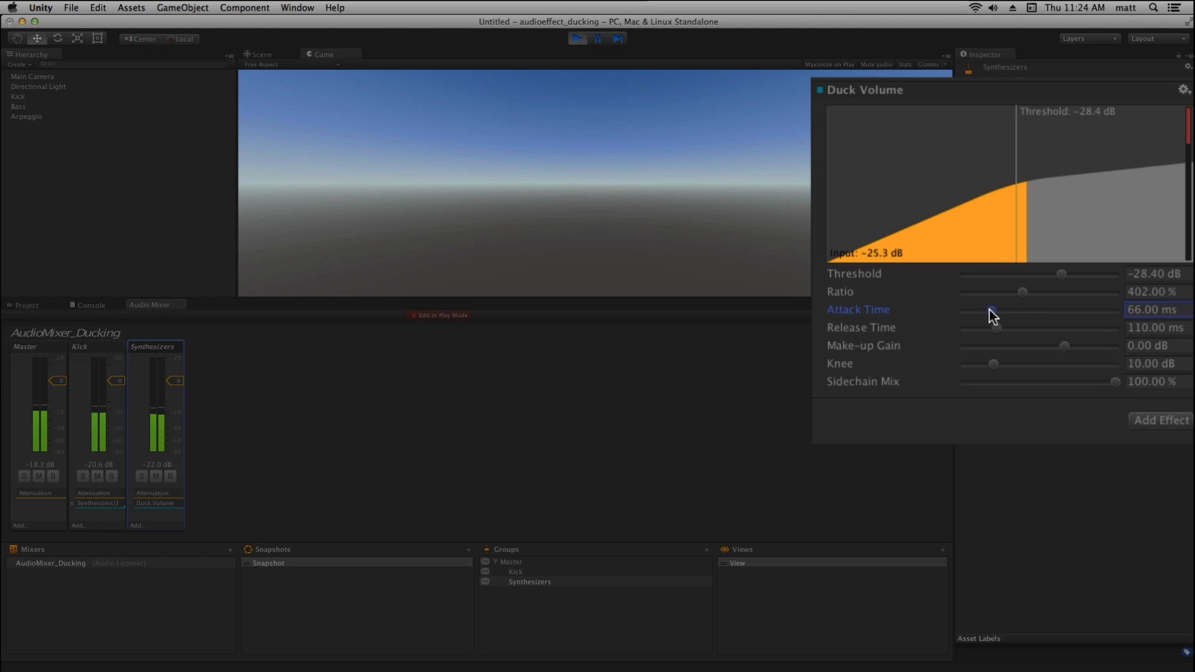
left_click_drag(991, 314, 964, 314)
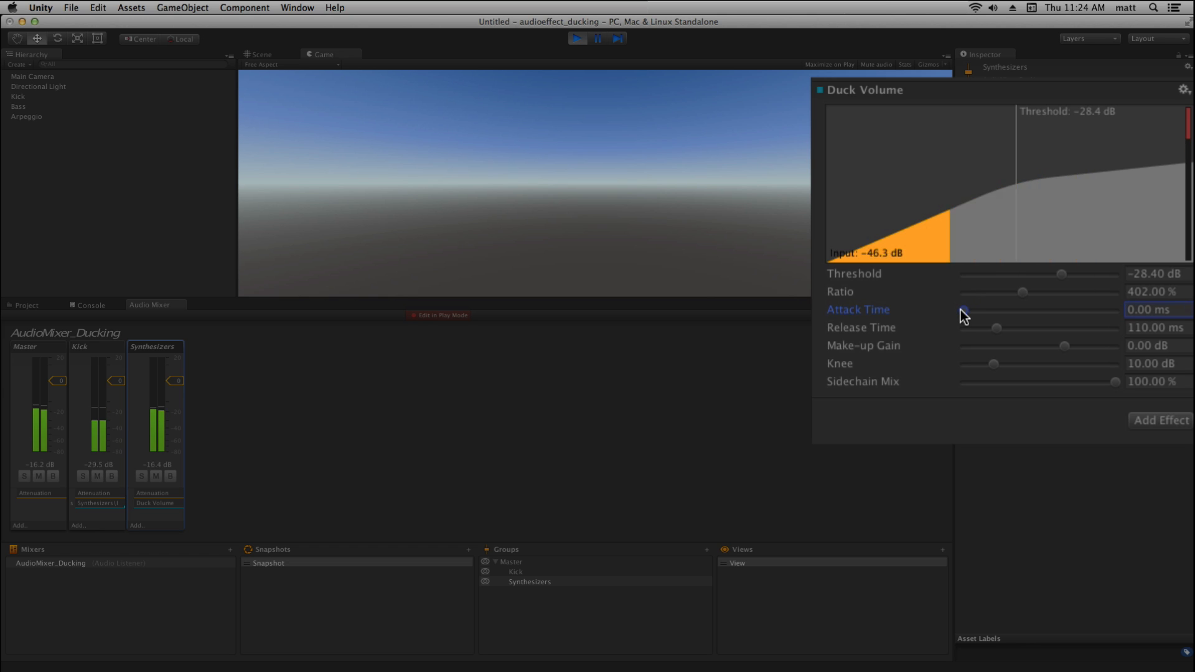
left_click_drag(963, 310, 983, 310)
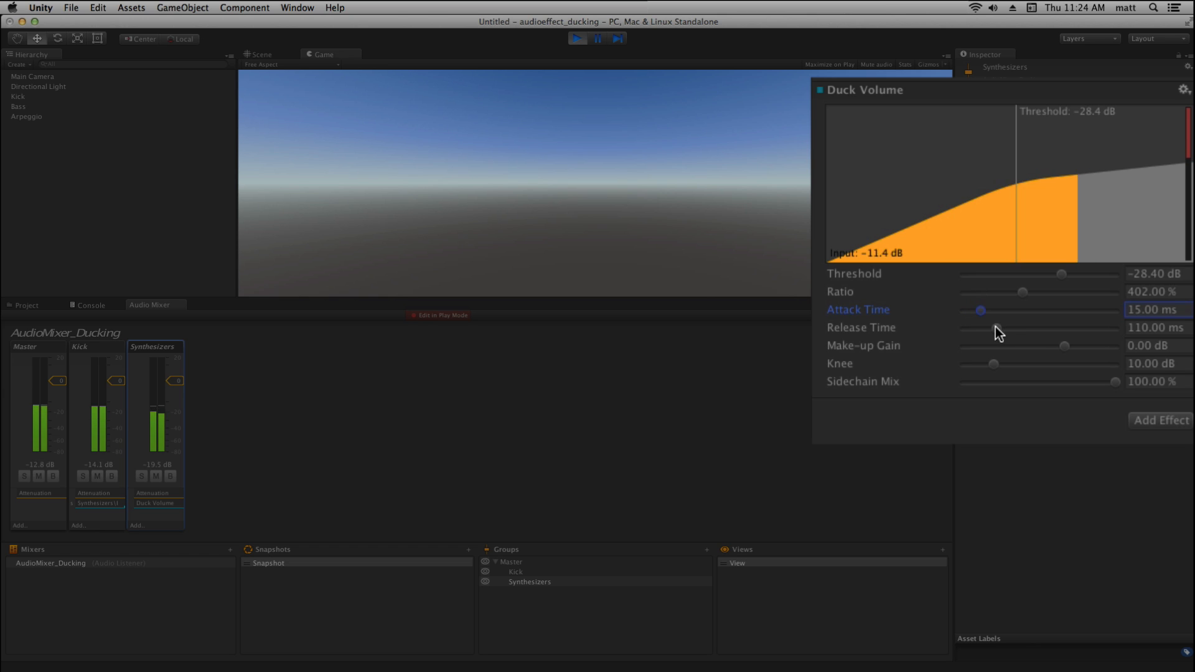
left_click_drag(981, 327, 1042, 327)
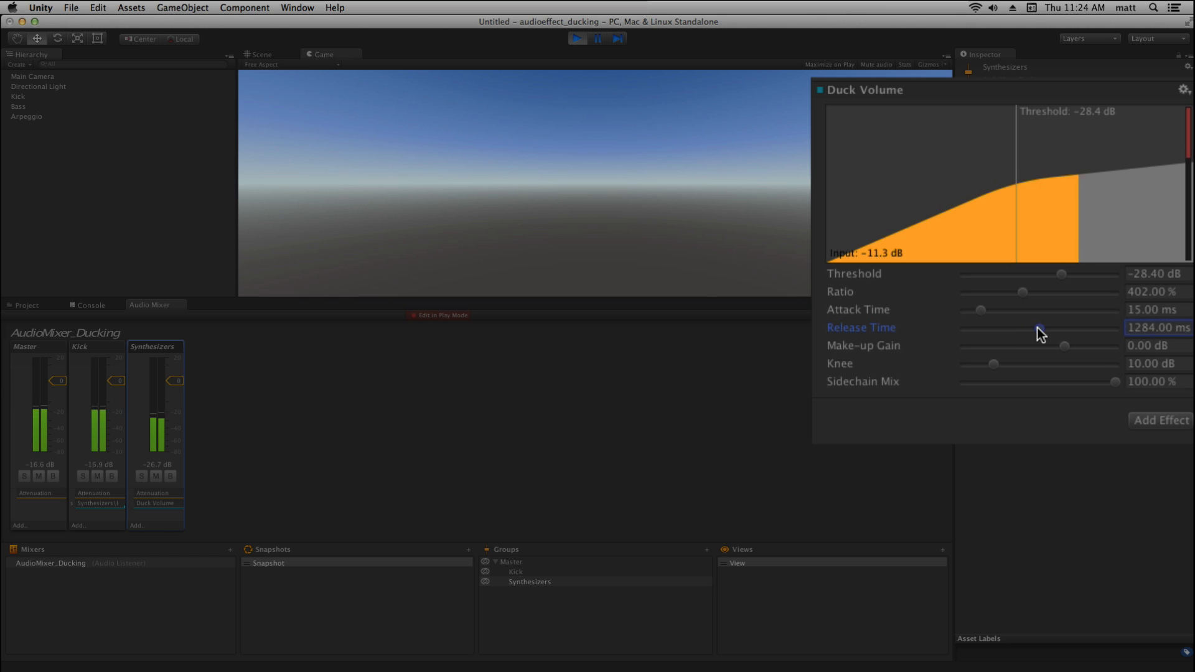
left_click_drag(1037, 328, 1006, 327)
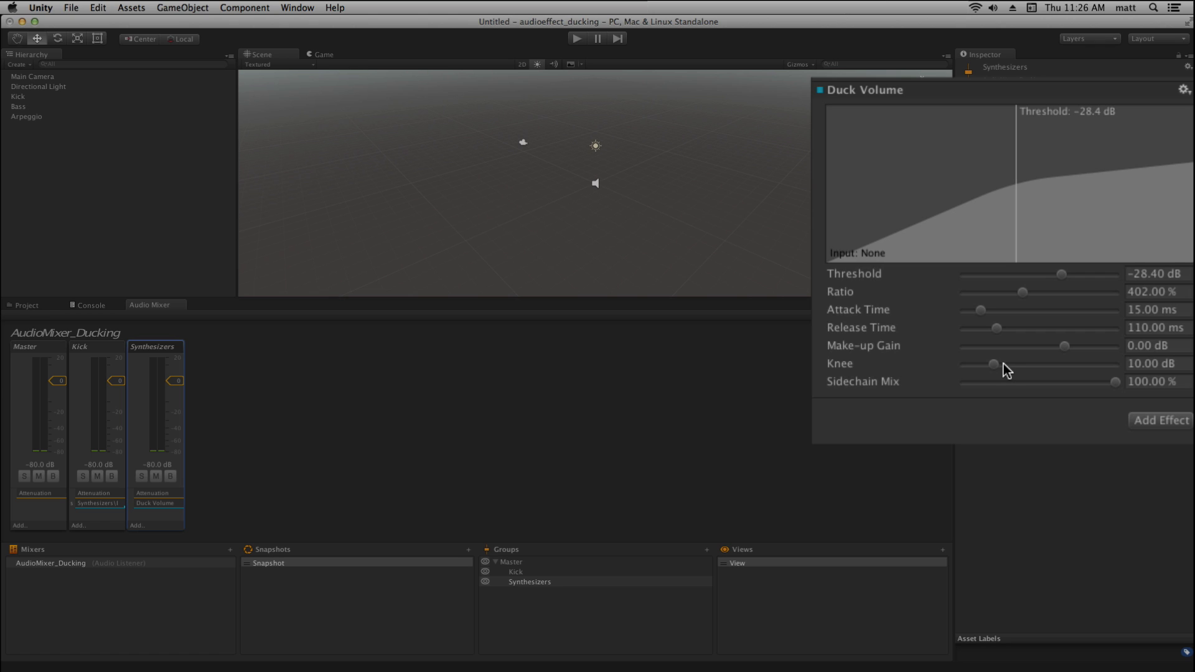
Step: Sweep the knee from 0 dB up to its 50 dB maximum and back, settling at 12.1 dB
left_click_drag(993, 364, 963, 365)
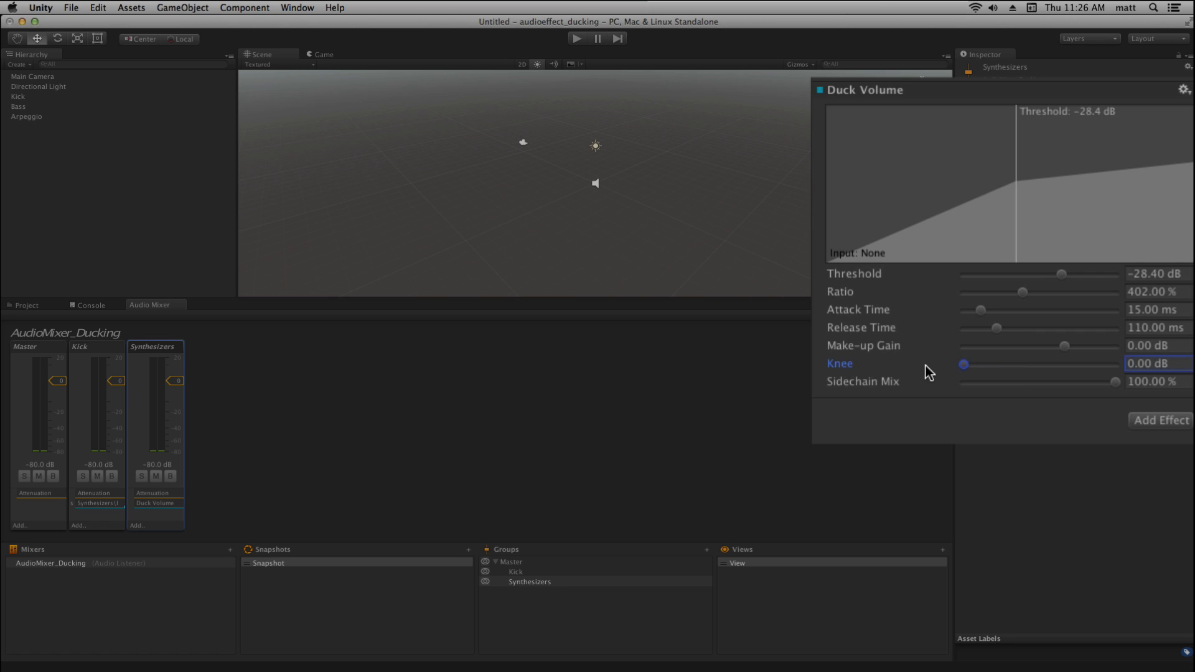
mouse_move(925, 371)
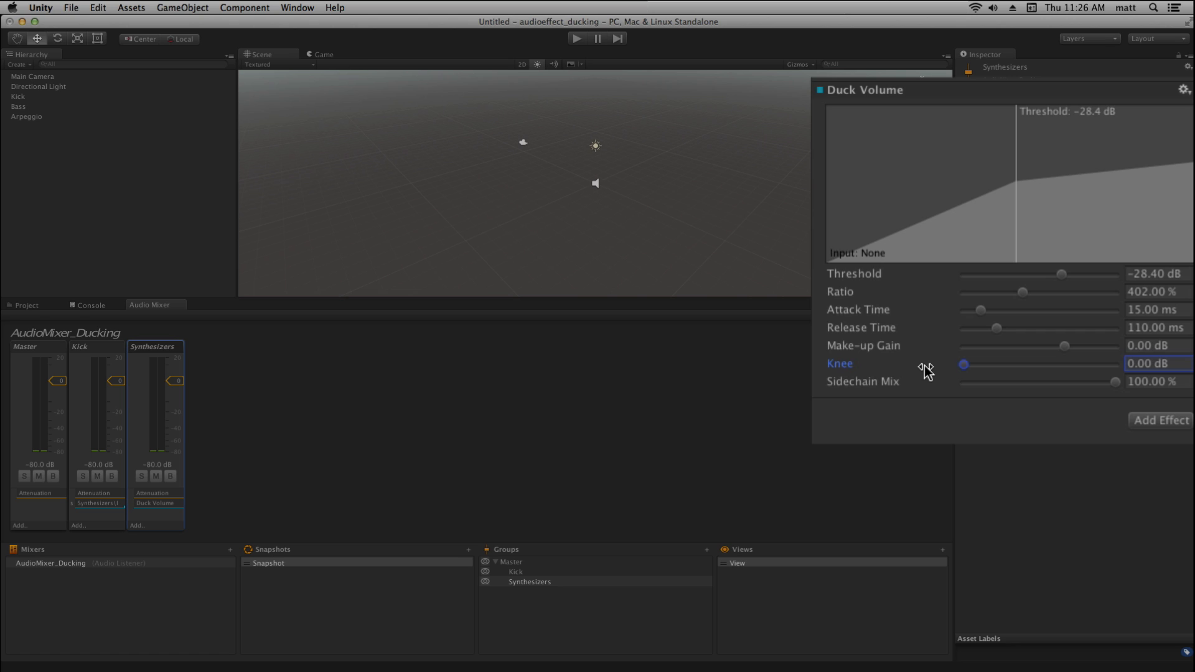
mouse_move(1021, 181)
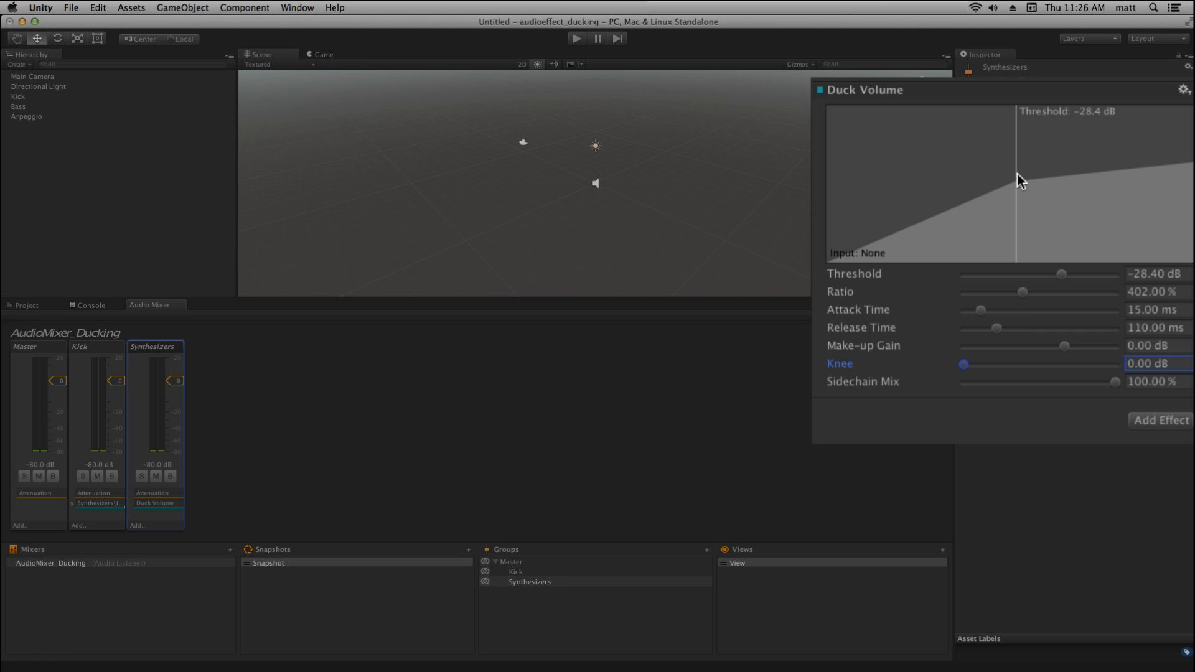
mouse_move(1017, 189)
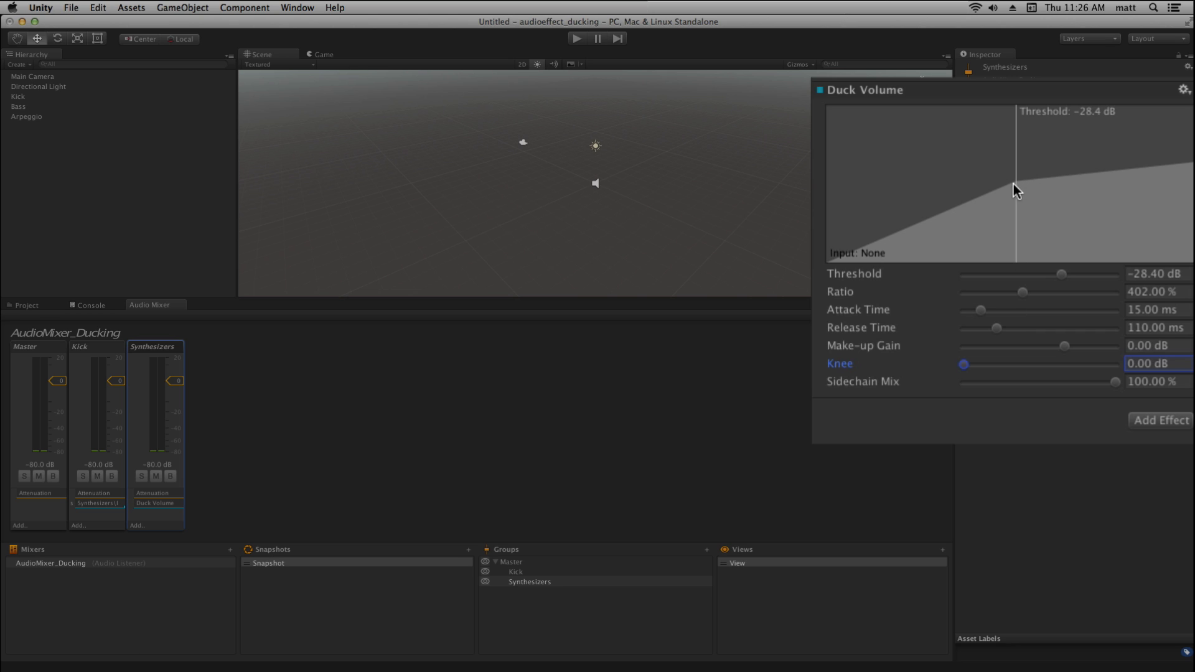
mouse_move(936, 377)
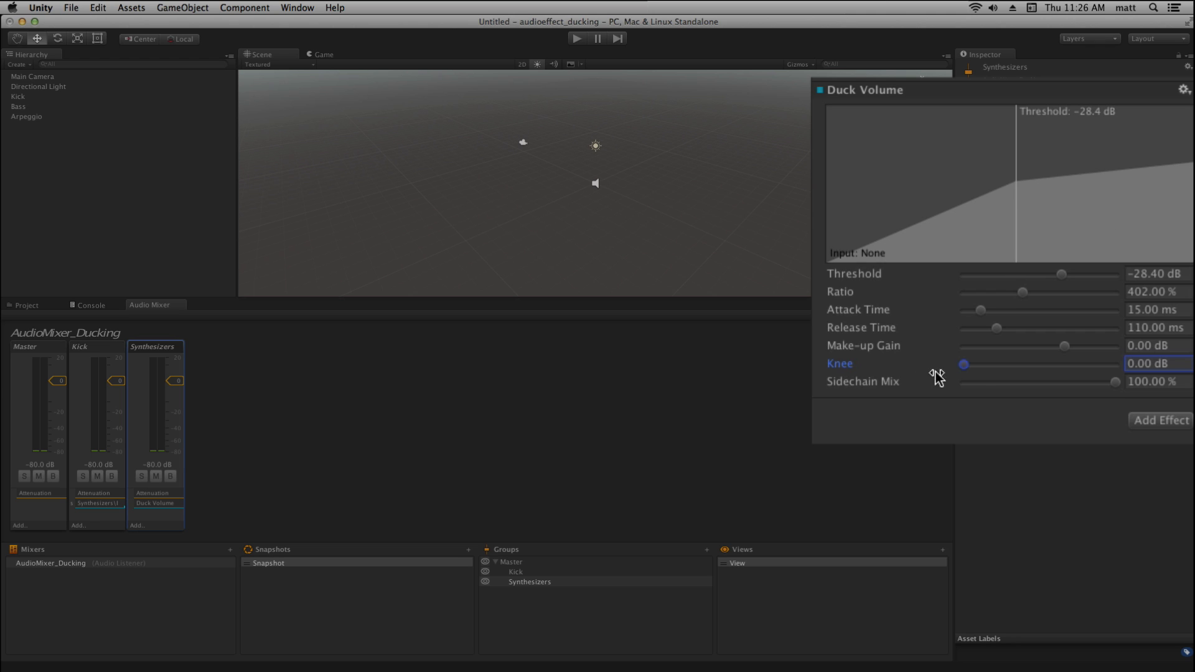
left_click_drag(962, 365, 998, 365)
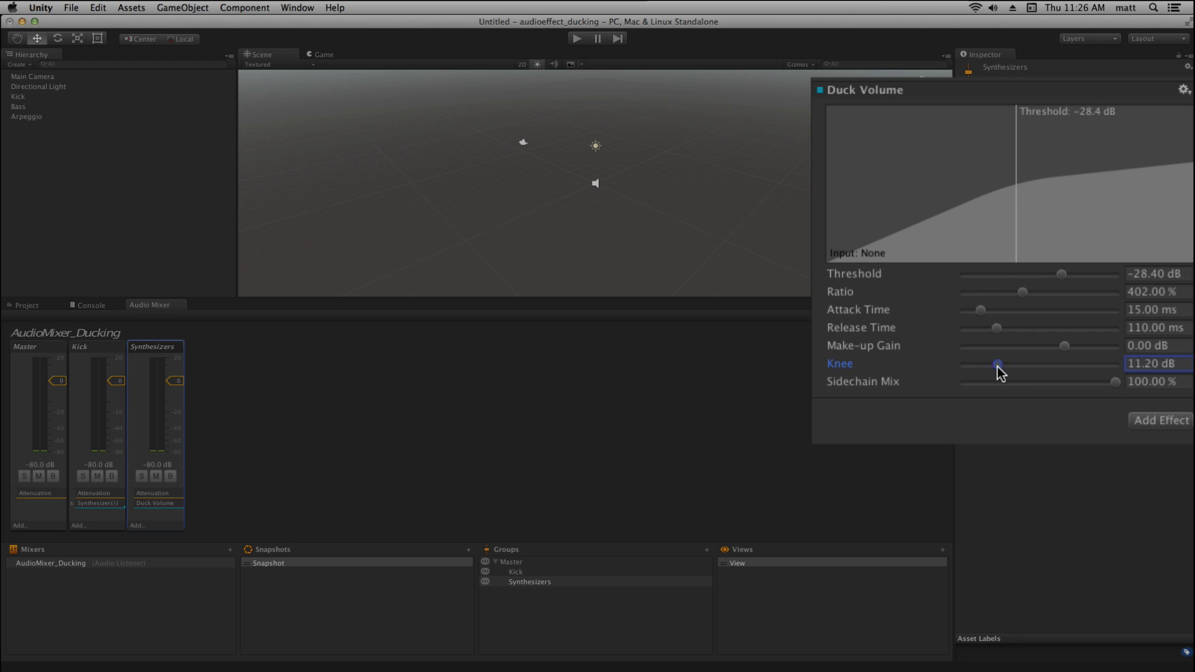
left_click_drag(998, 365, 1031, 365)
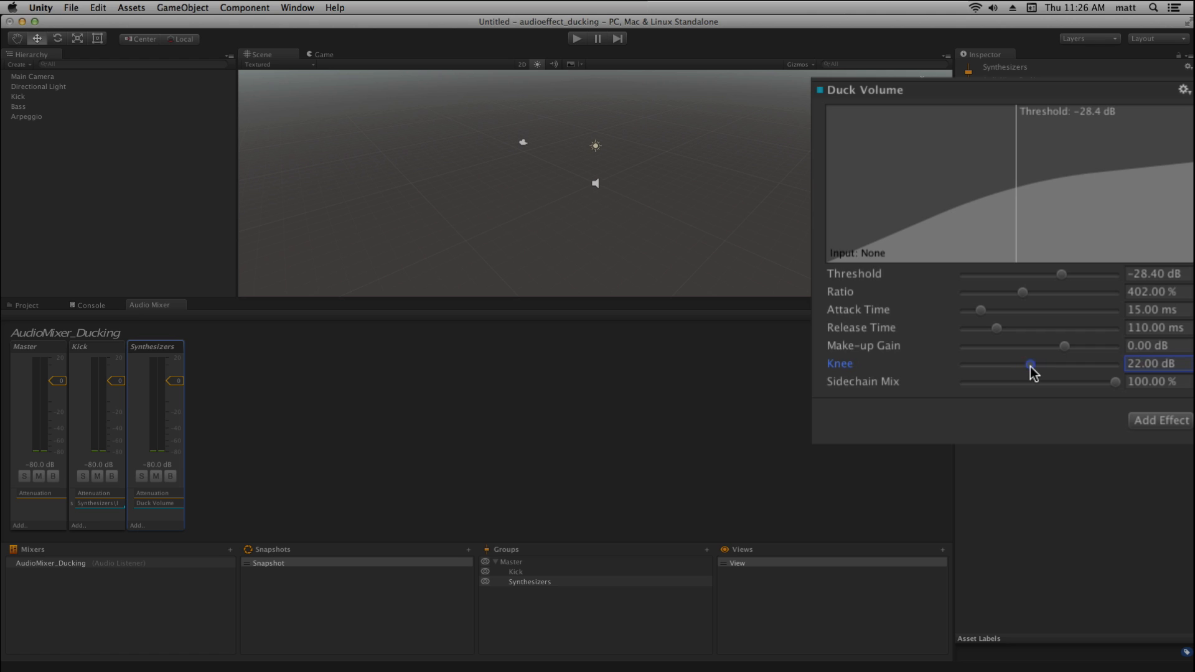
left_click_drag(1031, 364, 1038, 365)
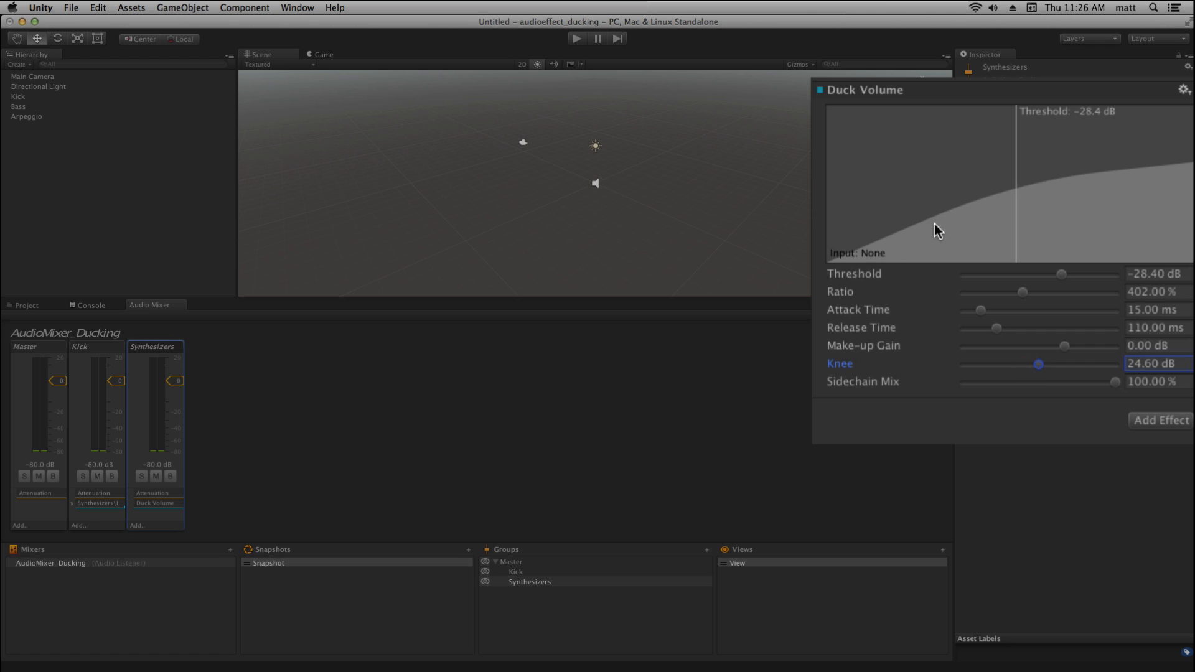
mouse_move(1138, 187)
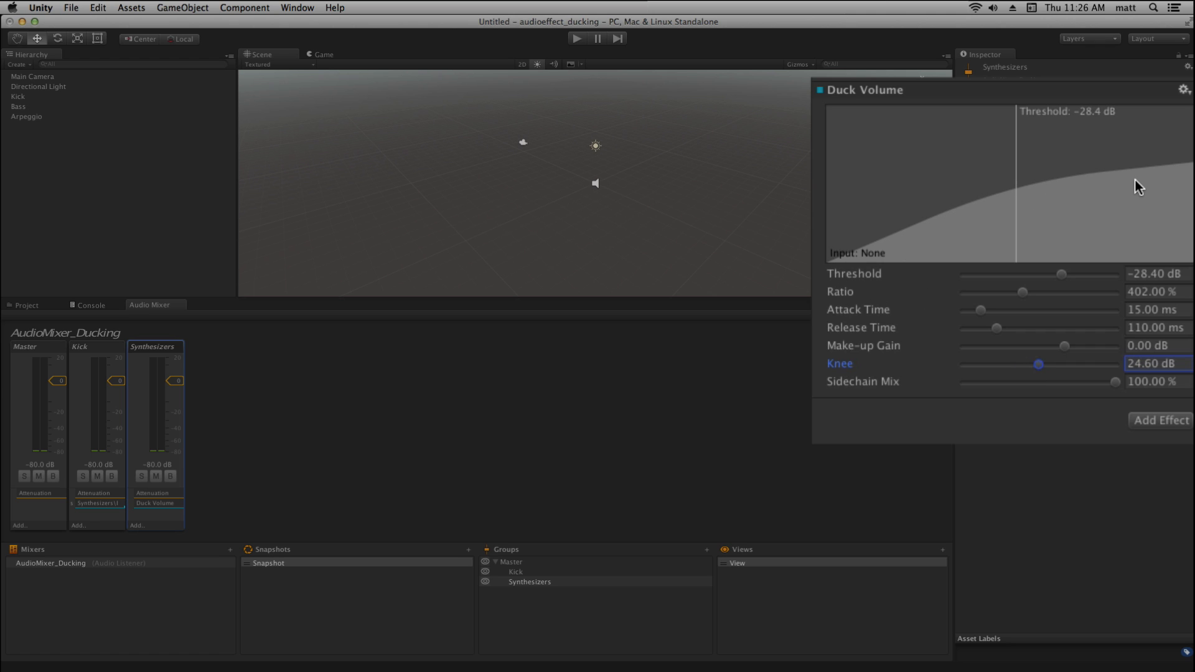
mouse_move(1041, 374)
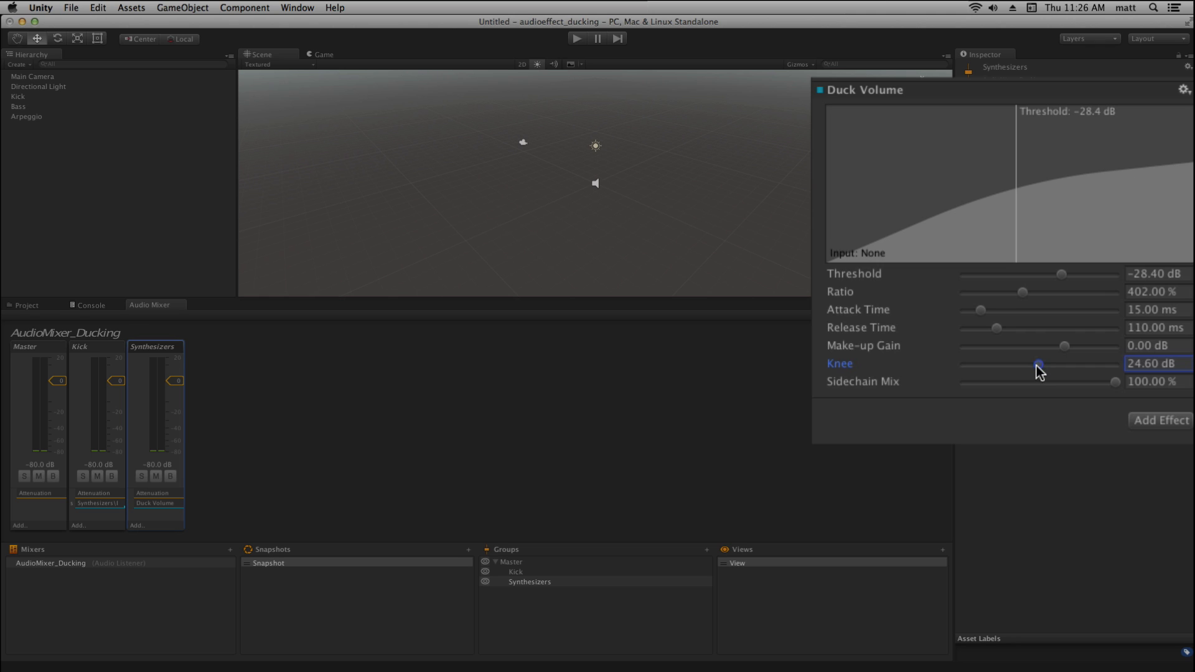
left_click_drag(1039, 365, 1092, 365)
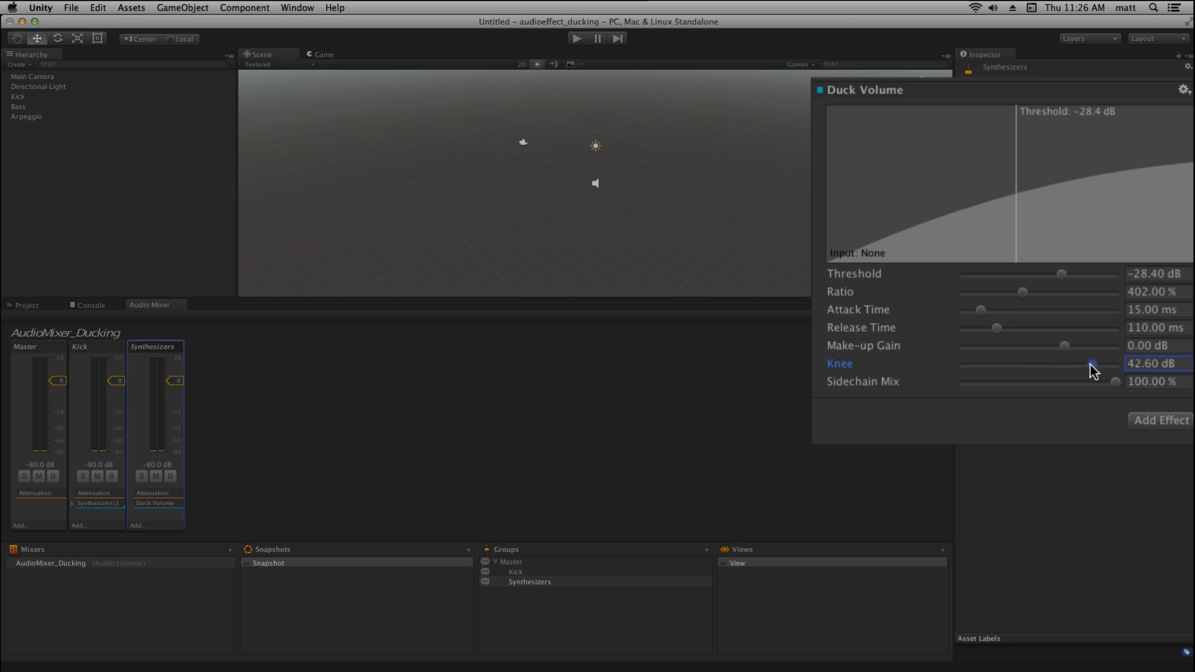
left_click_drag(1092, 364, 1116, 364)
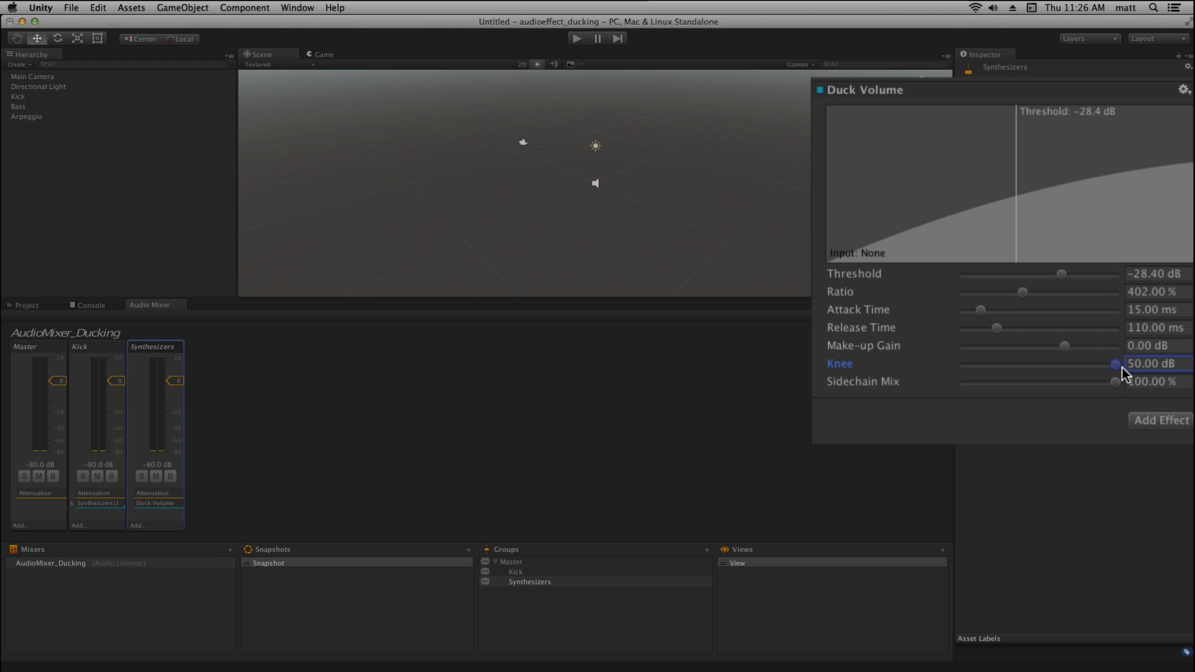
left_click_drag(1116, 363, 1070, 364)
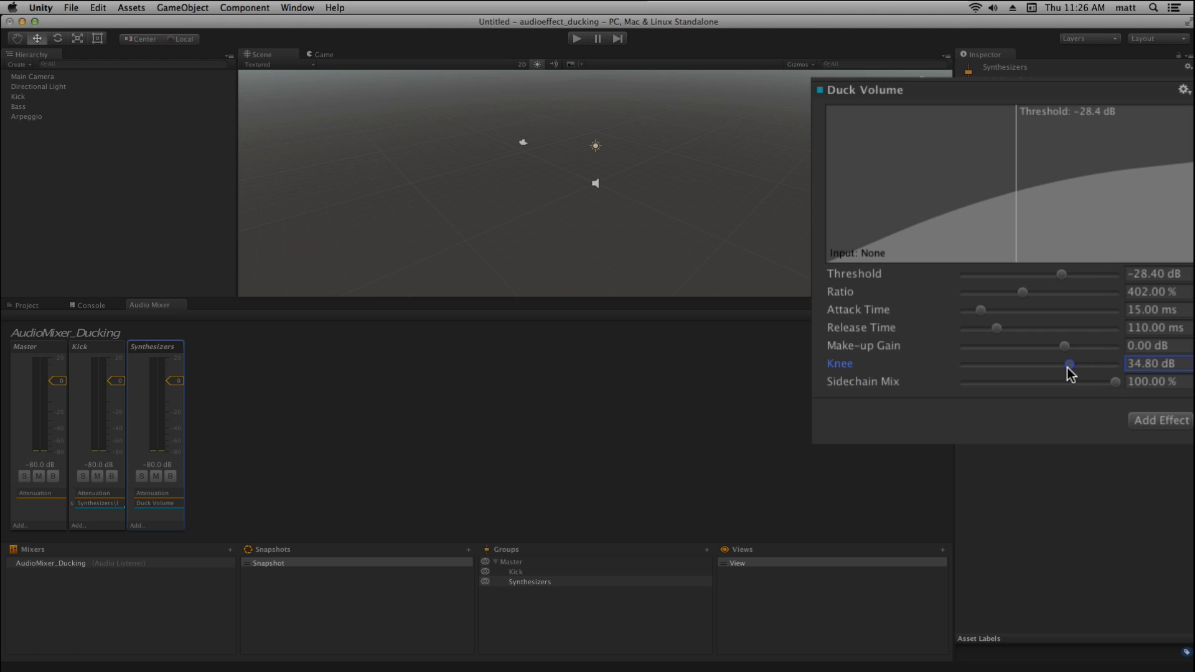
left_click_drag(1071, 364, 1027, 365)
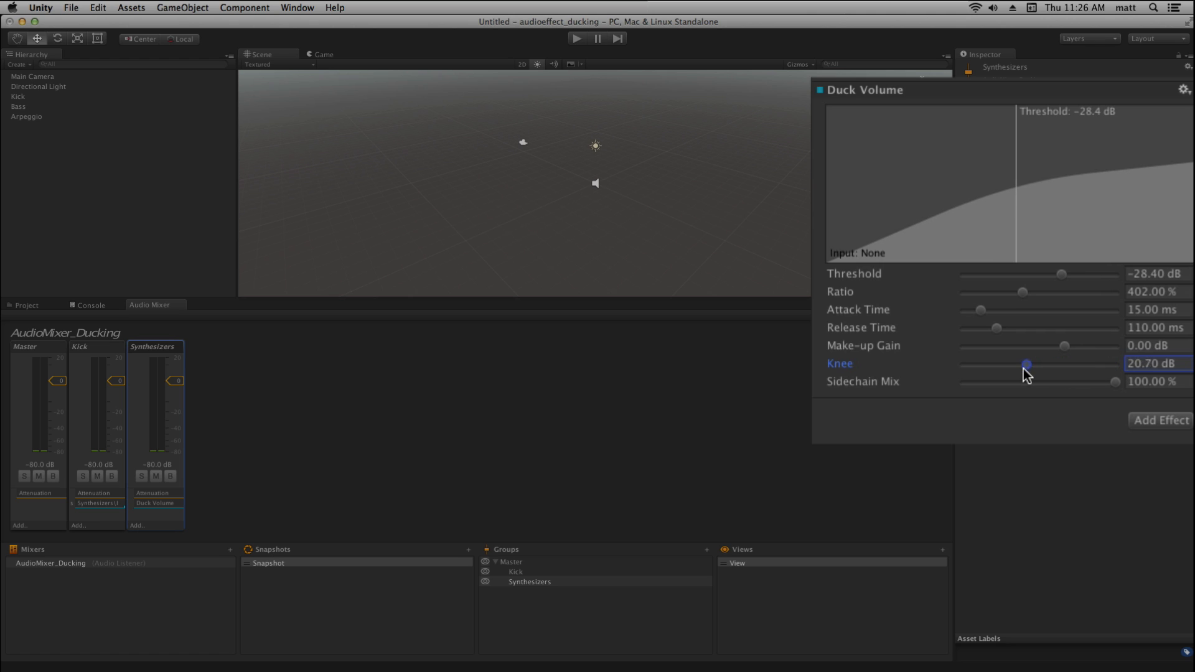
left_click_drag(1025, 365, 1000, 364)
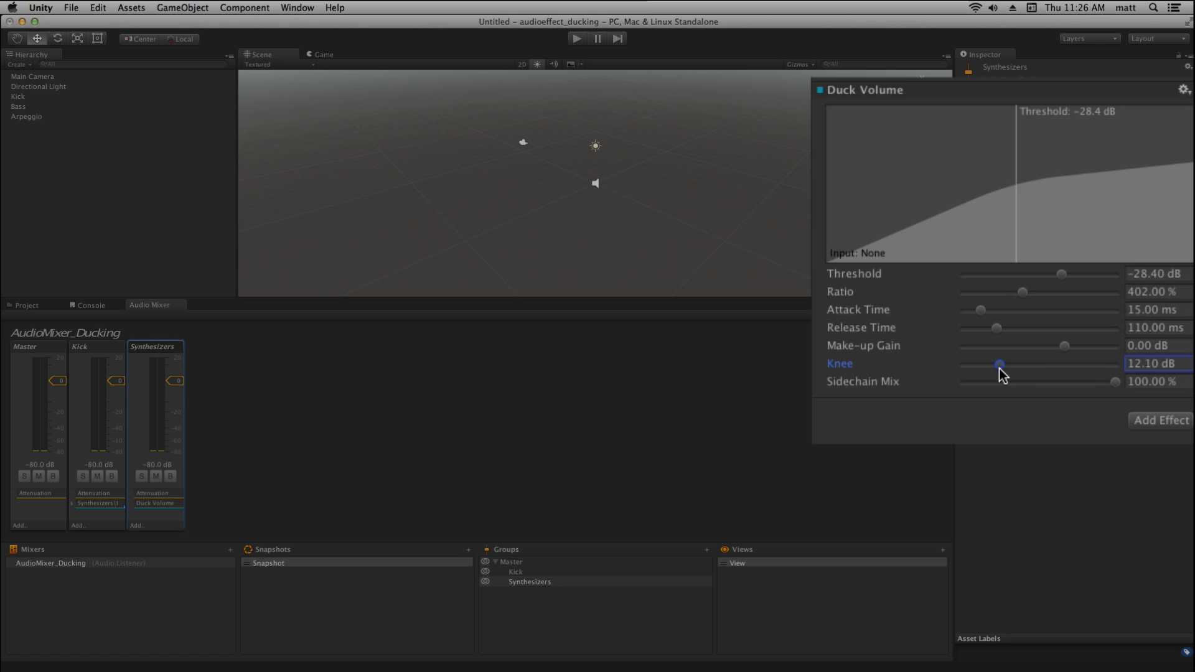
mouse_move(1001, 374)
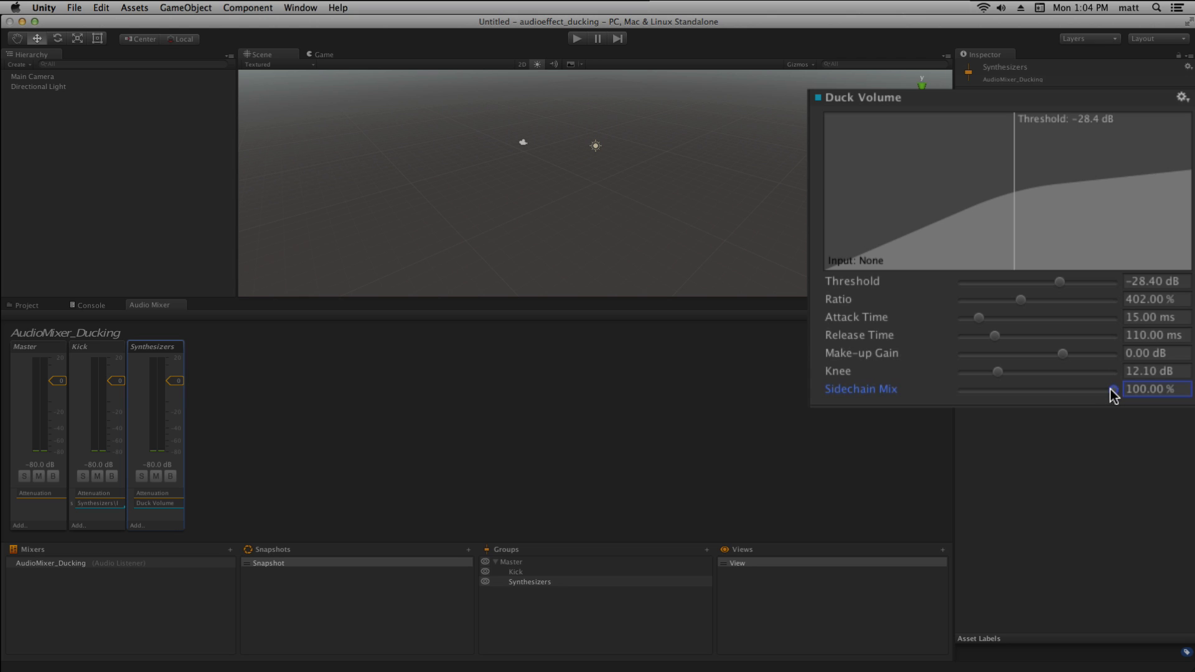
left_click_drag(1113, 390, 1109, 390)
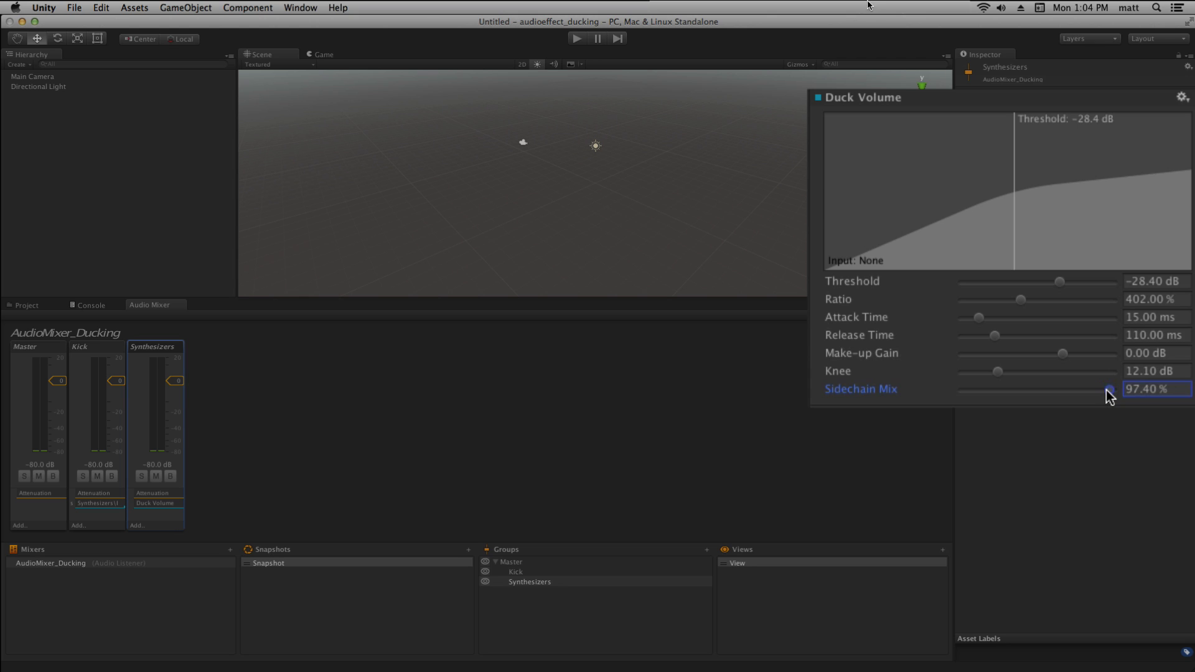
left_click_drag(1109, 390, 985, 390)
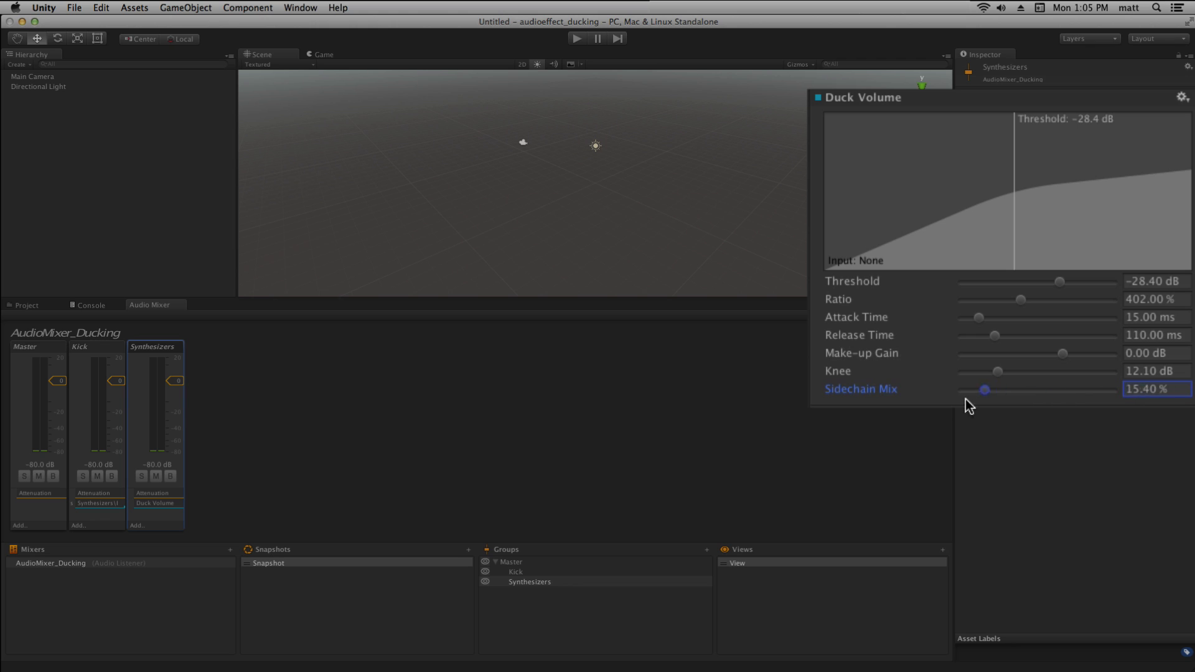
left_click_drag(984, 389, 966, 390)
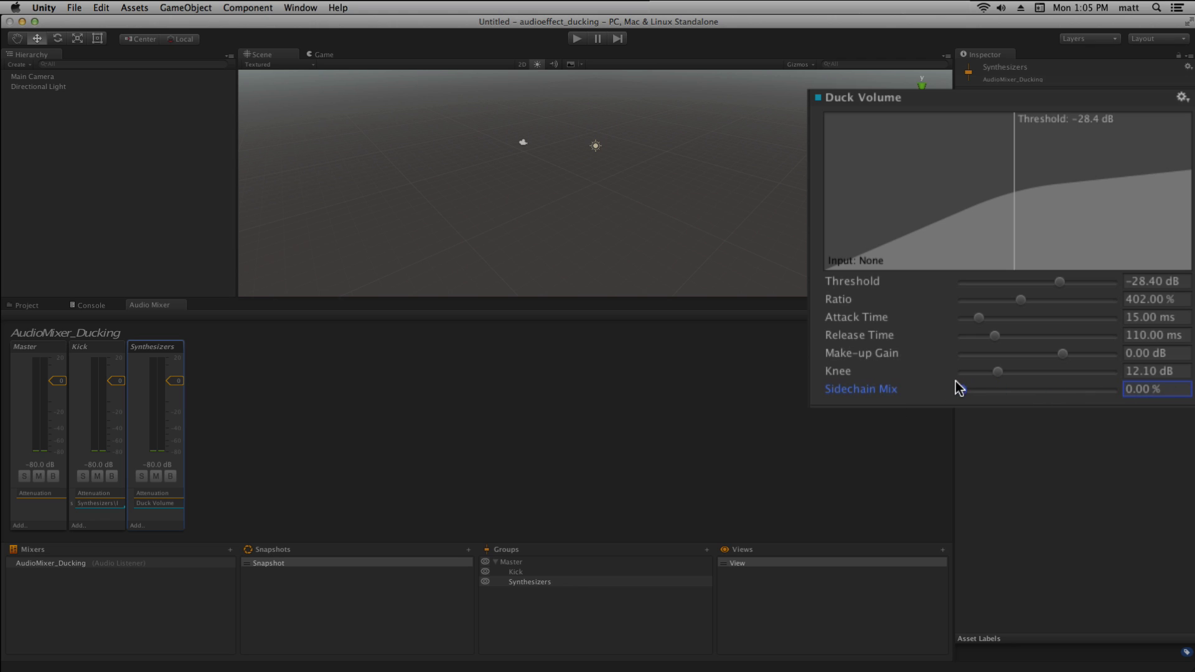
left_click_drag(949, 389, 1114, 389)
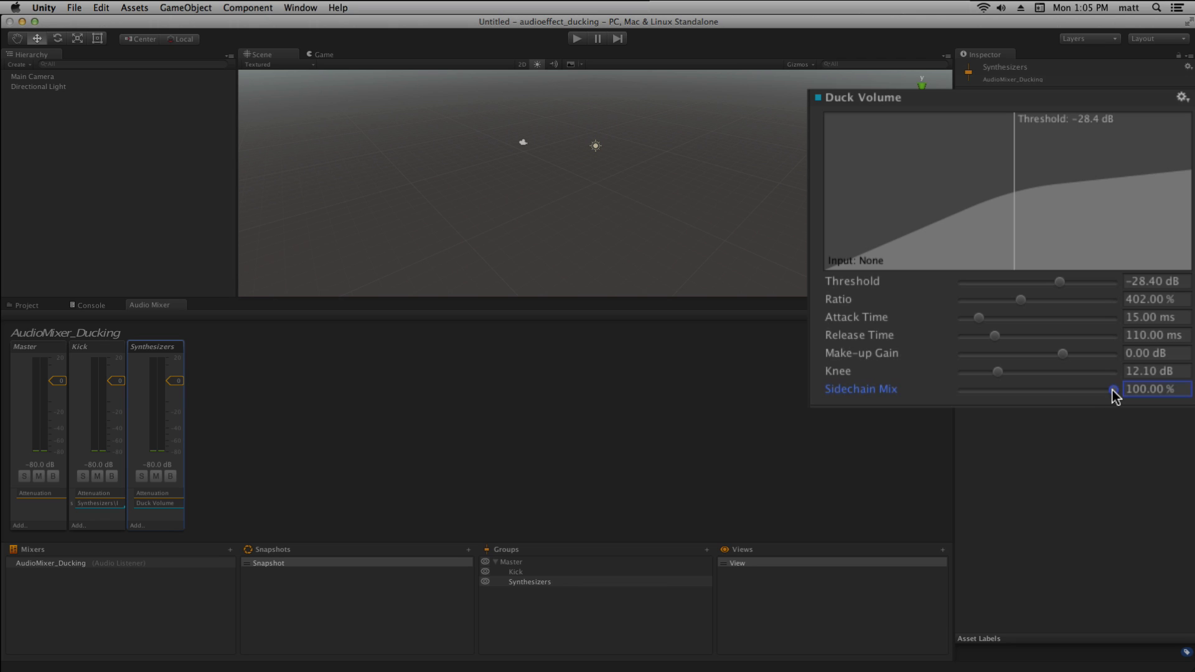
left_click_drag(1112, 390, 962, 390)
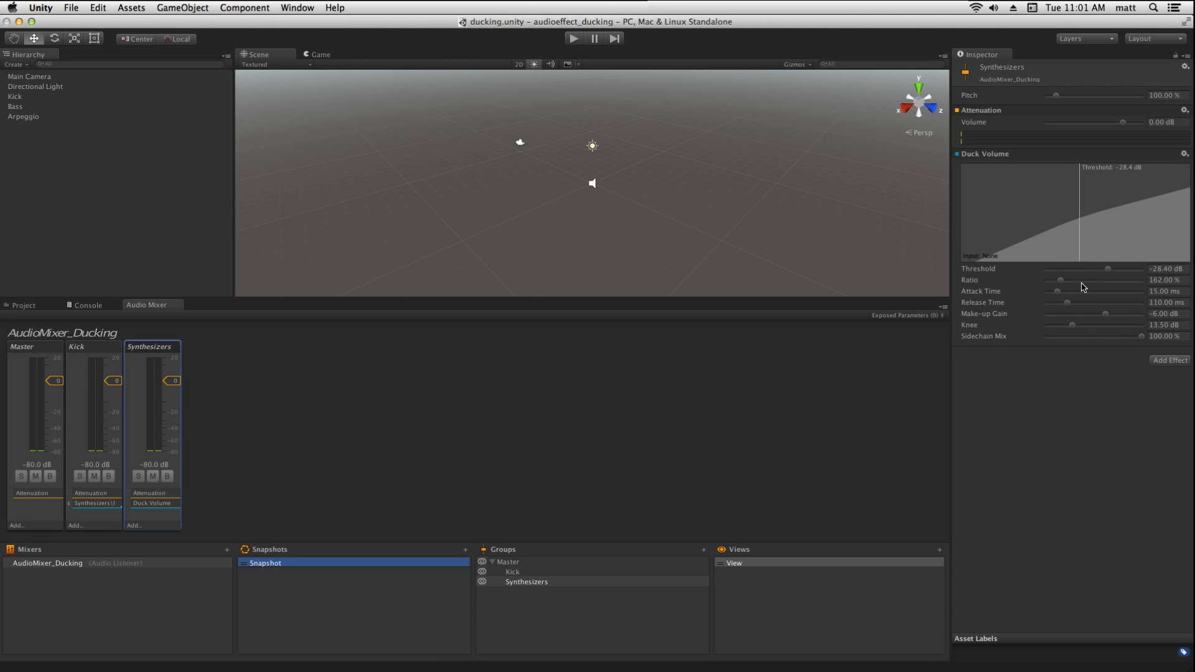
mouse_move(1029, 278)
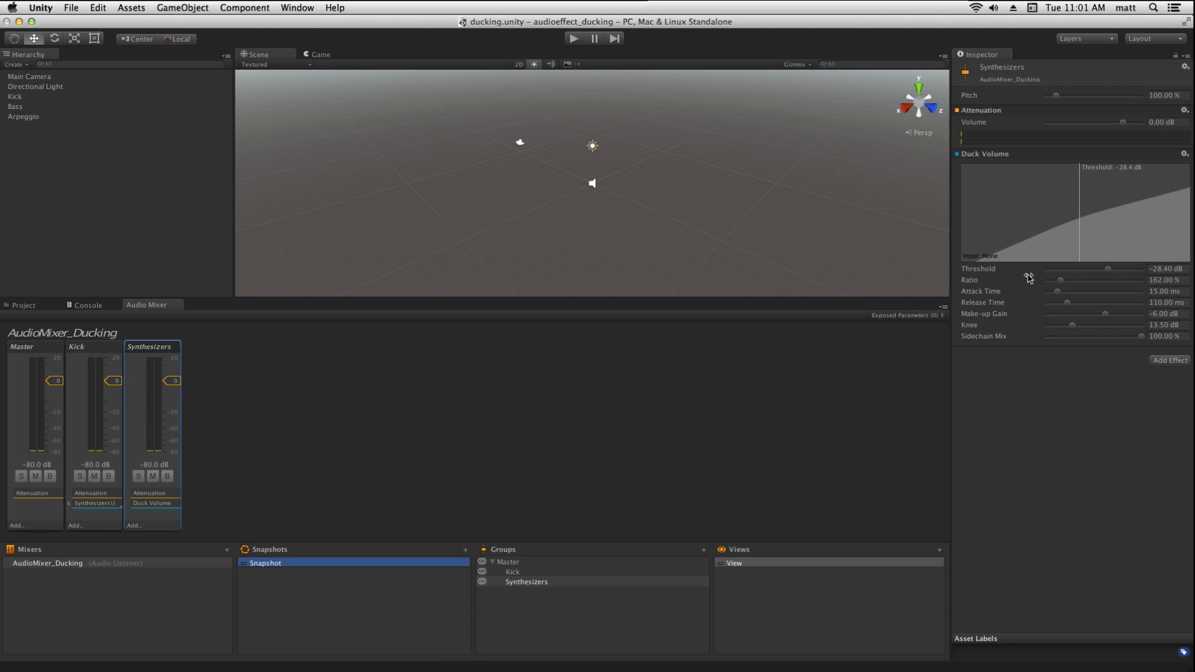
mouse_move(1084, 224)
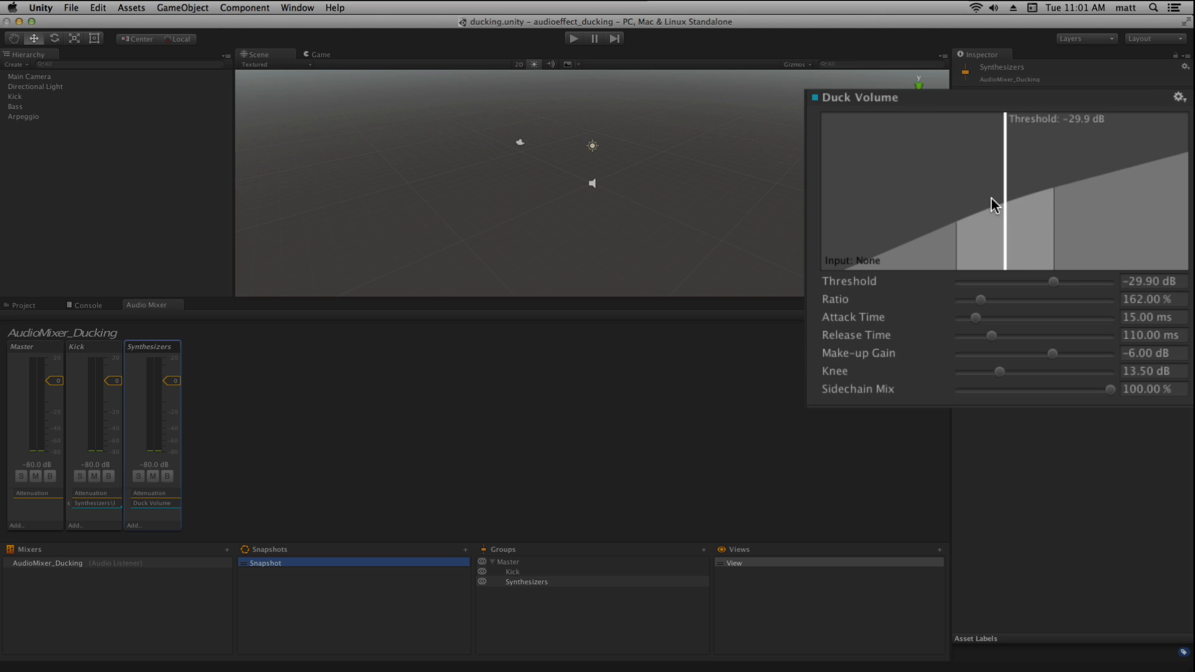
Step: Set threshold about -27.8 dB, knee 13.5 dB, make-up gain -12.5 dB and ratio 102%
left_click_drag(1006, 204, 1014, 205)
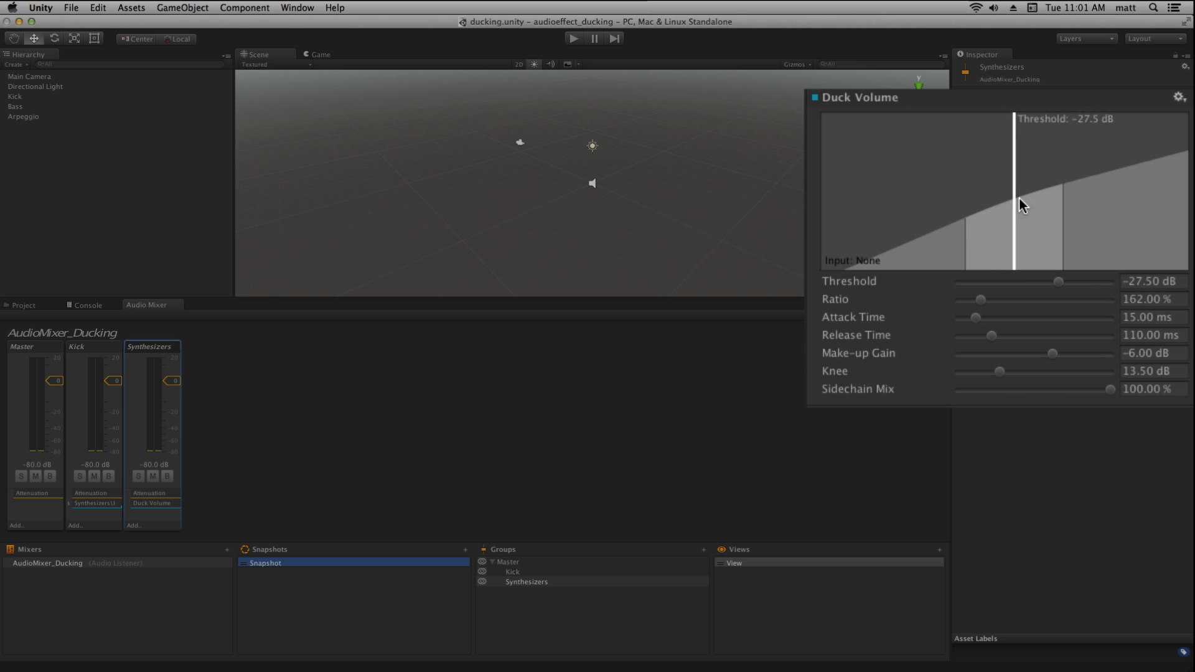
mouse_move(1016, 215)
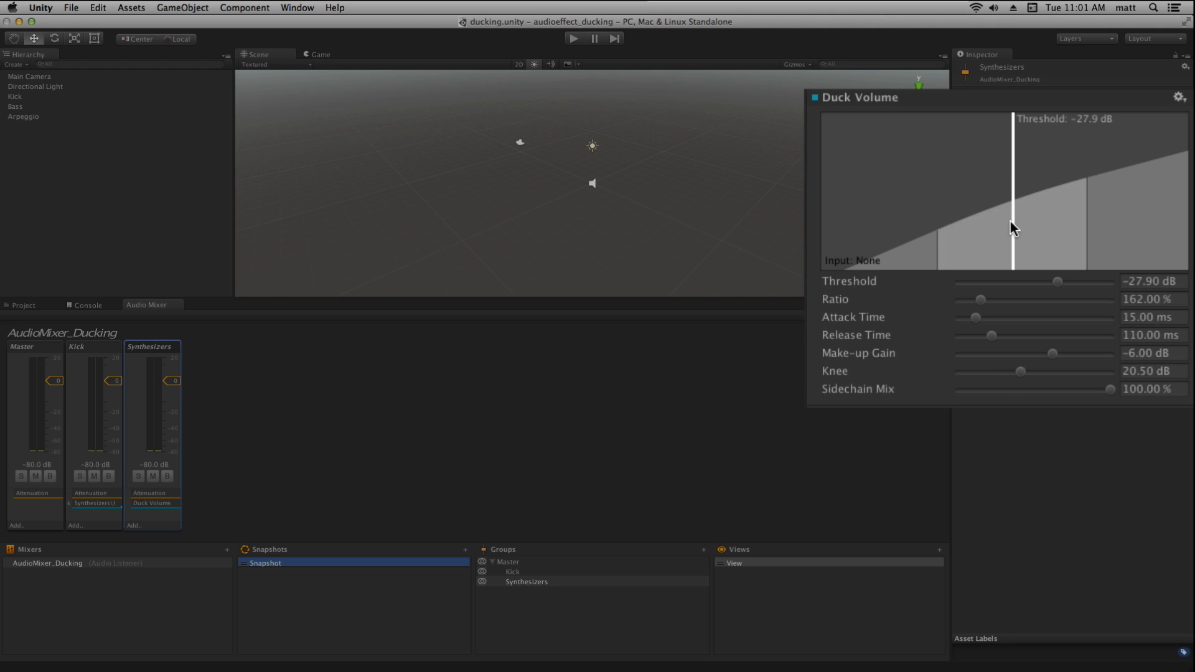
left_click_drag(1022, 371, 1002, 371)
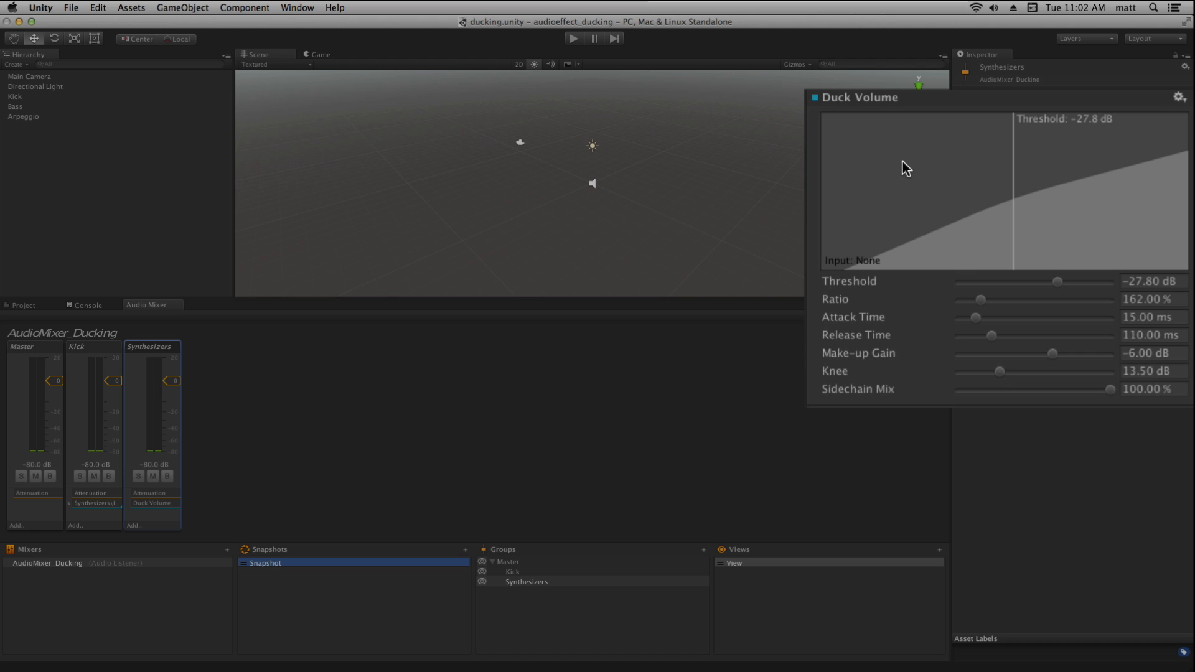
left_click_drag(1051, 353, 1035, 352)
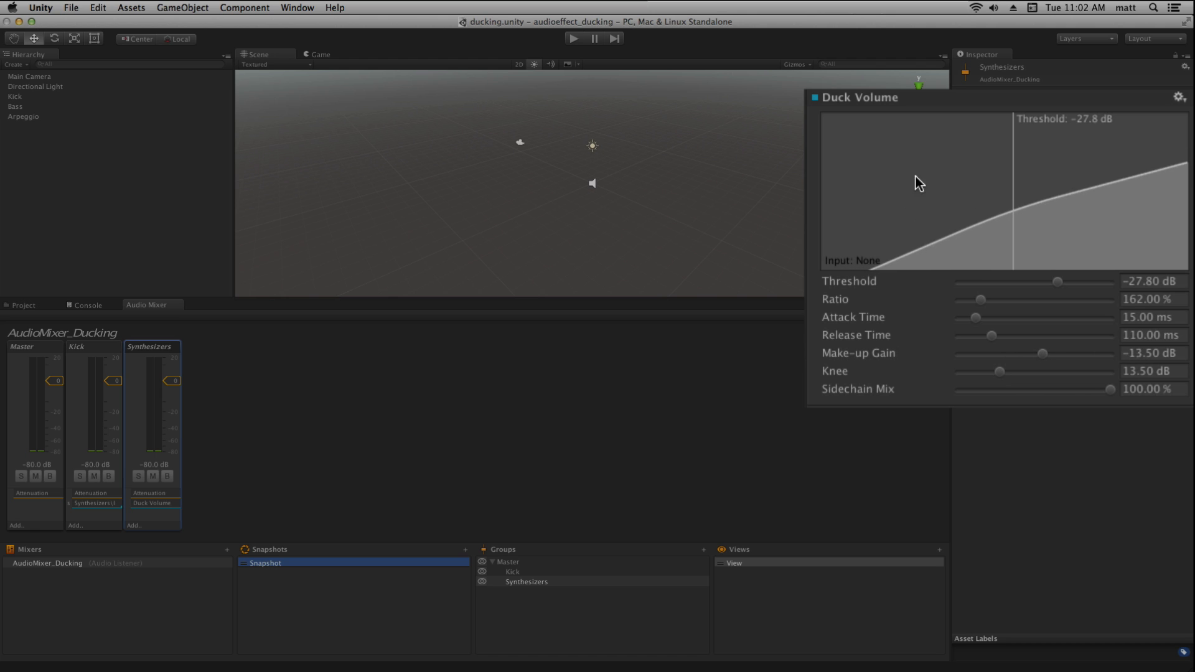
left_click_drag(980, 299, 970, 299)
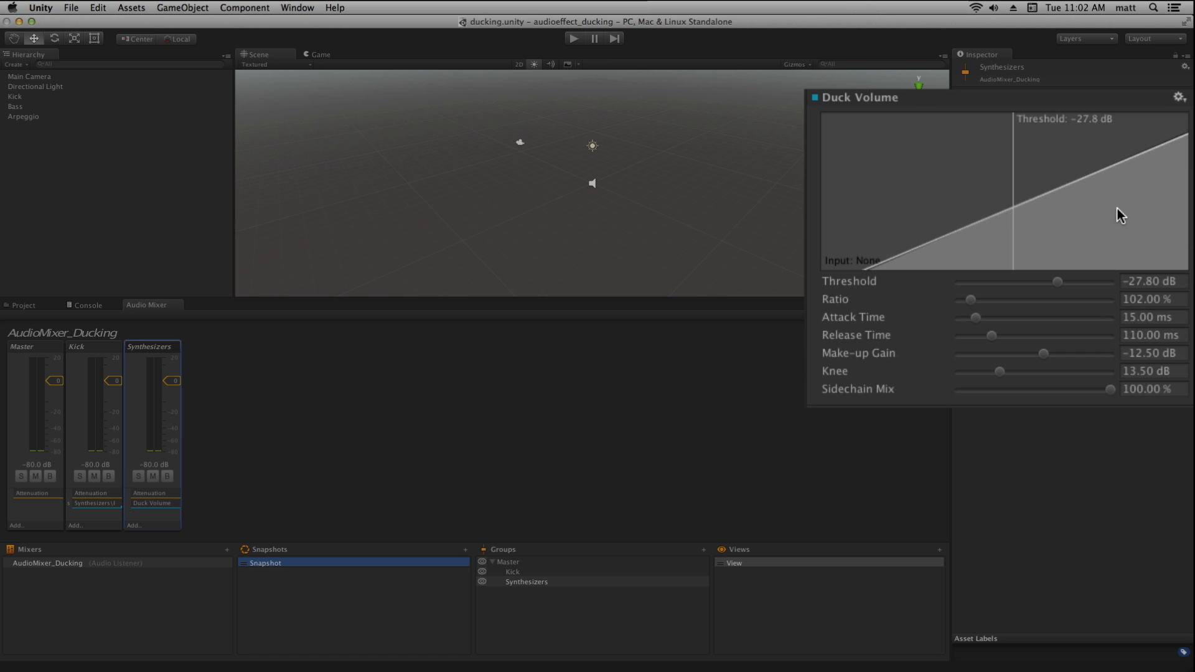